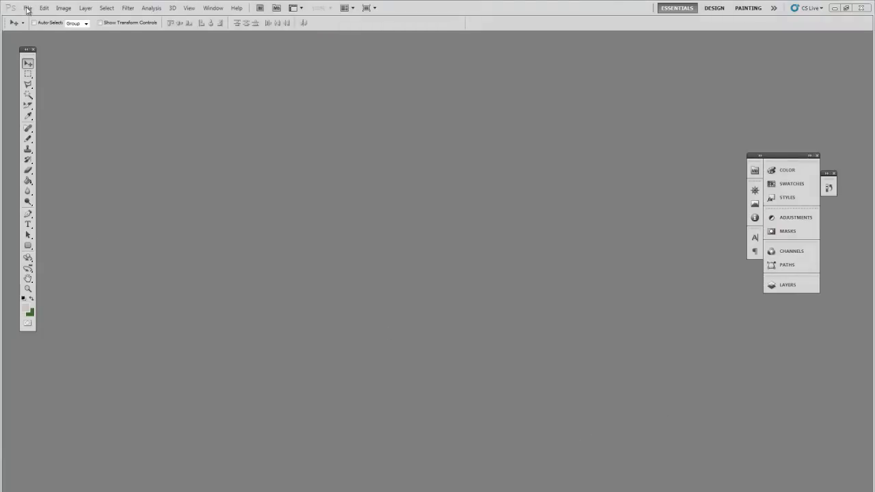
Step: Create a new 1200 × 1600 px, 72 ppi document with transparent background
click(27, 8)
text(1600)
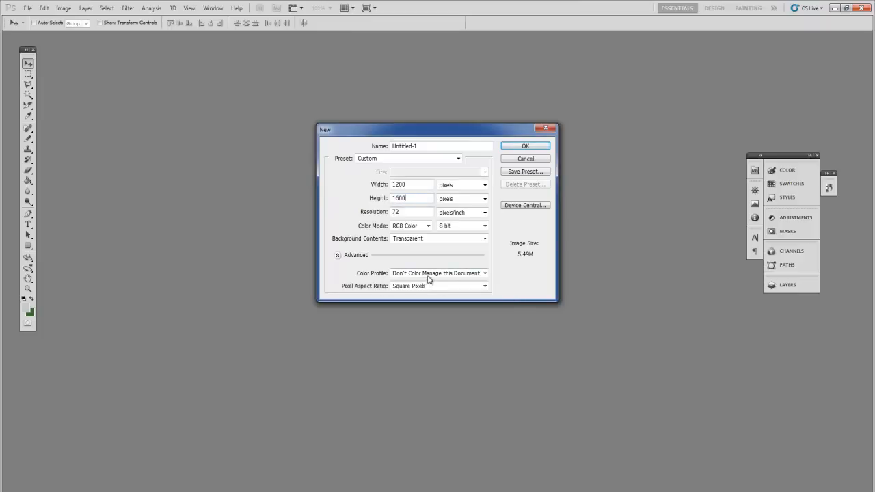
mouse_move(525, 145)
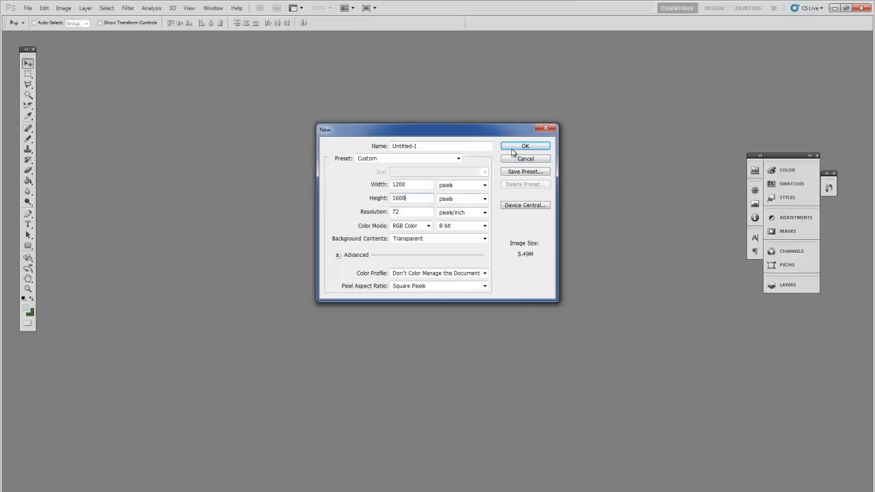
click(525, 145)
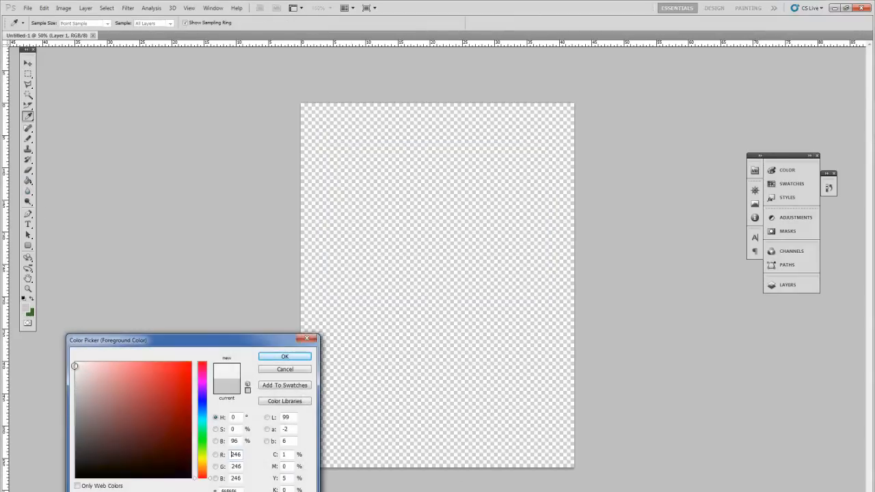
Step: Set the foreground to off-white (about 246,246,246) and fill the canvas with it
click(284, 355)
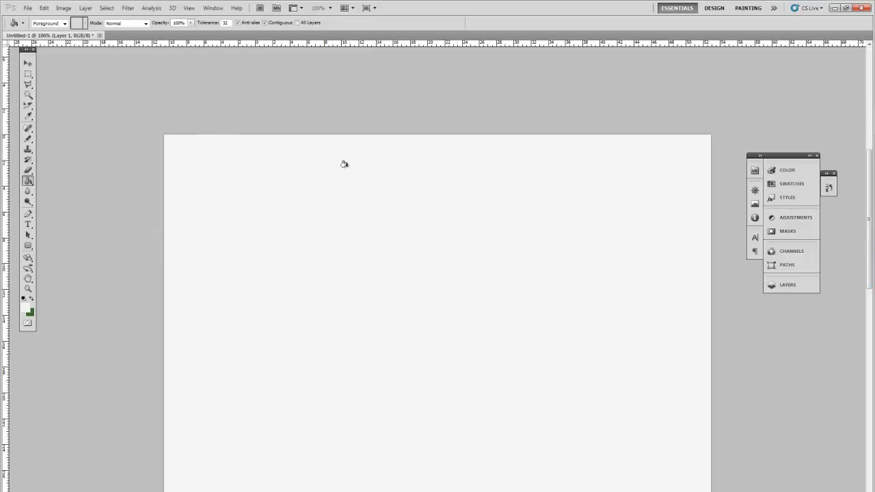
mouse_move(202, 120)
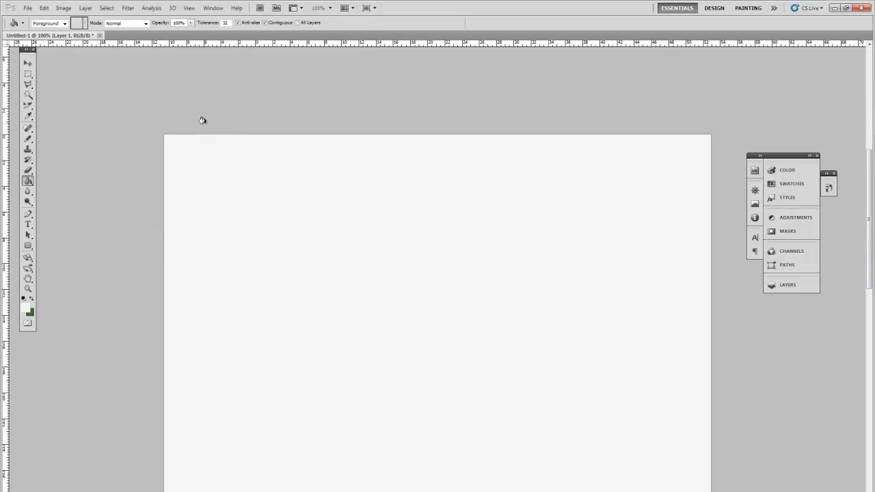
mouse_move(202, 112)
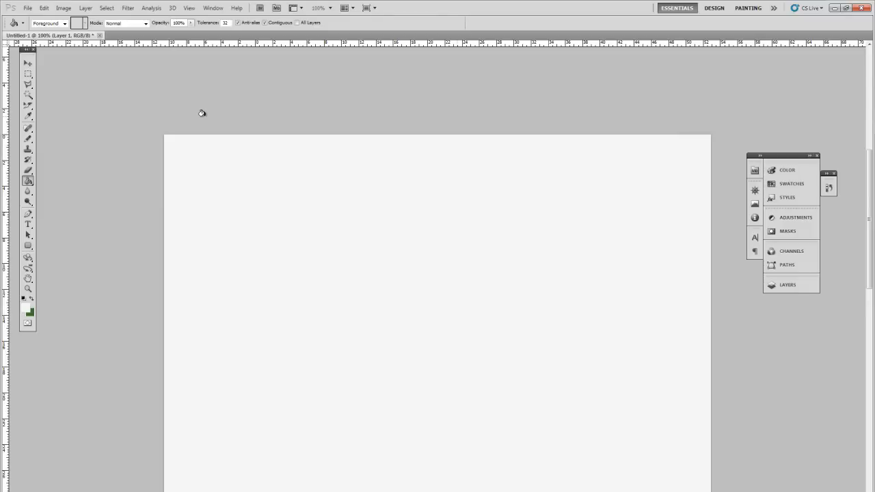
mouse_move(714, 186)
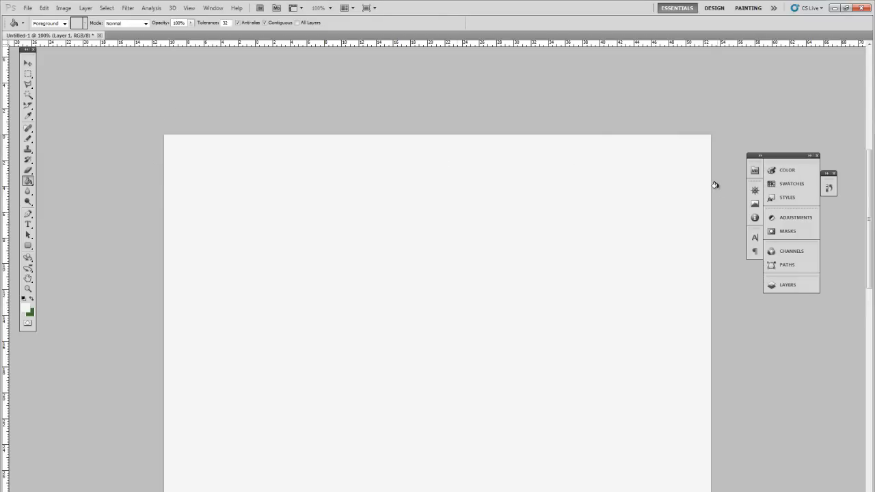
Step: Add left and right vertical margin guides via View > New Guide
click(188, 8)
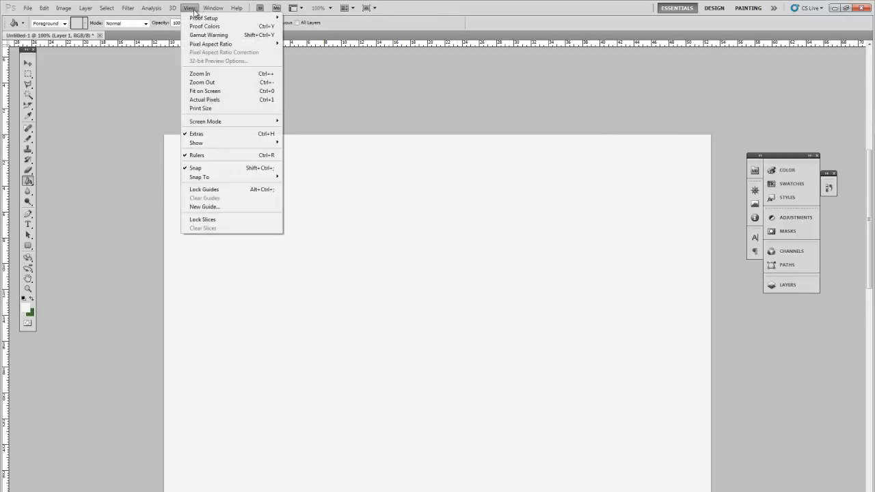
mouse_move(205, 207)
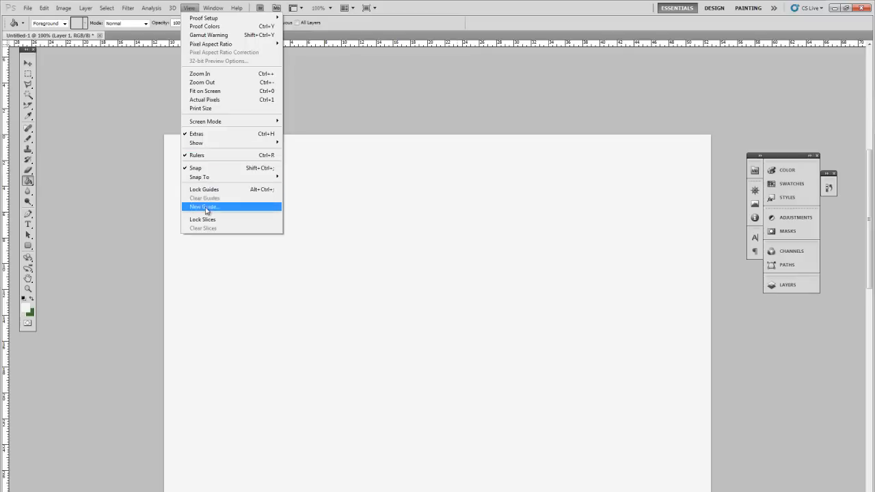
click(202, 206)
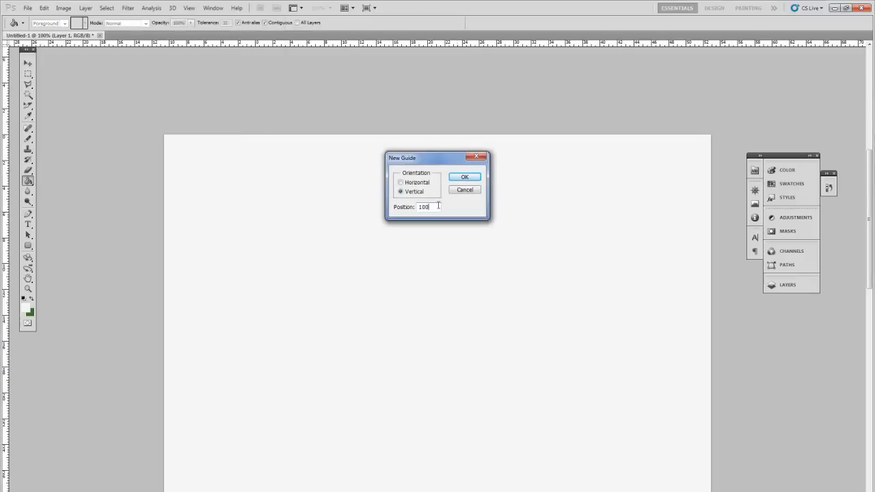
click(465, 177)
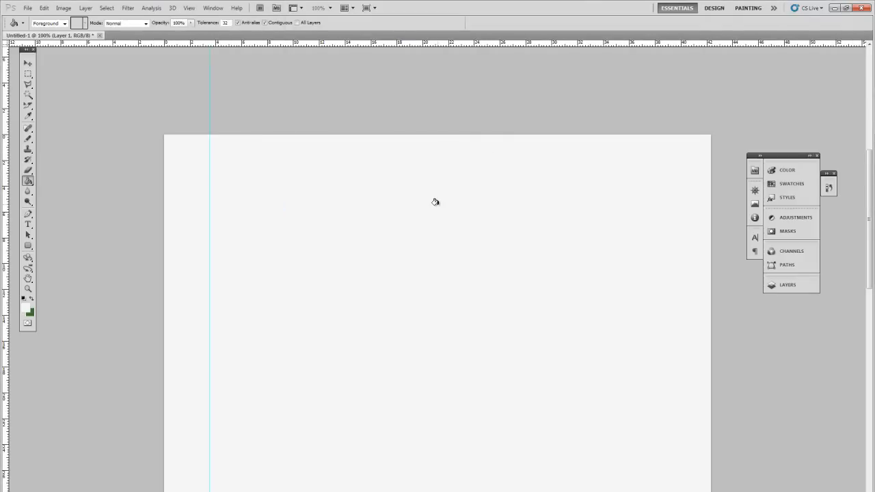
click(188, 8)
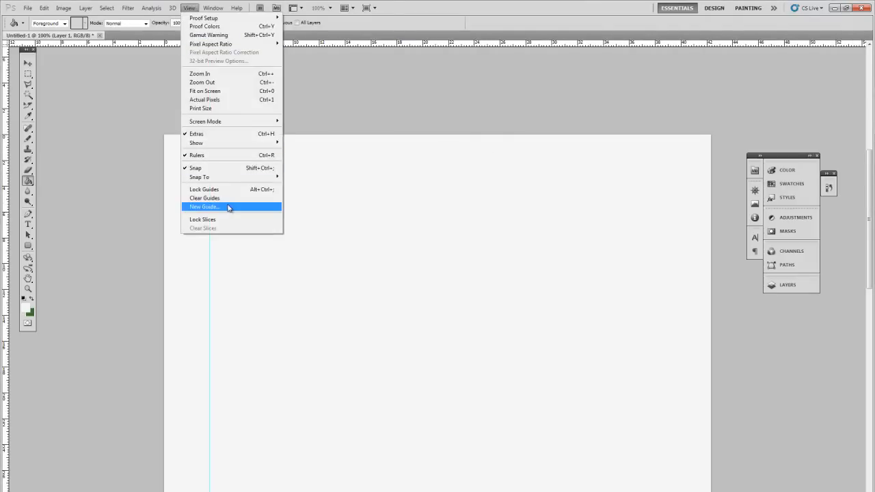
click(203, 206)
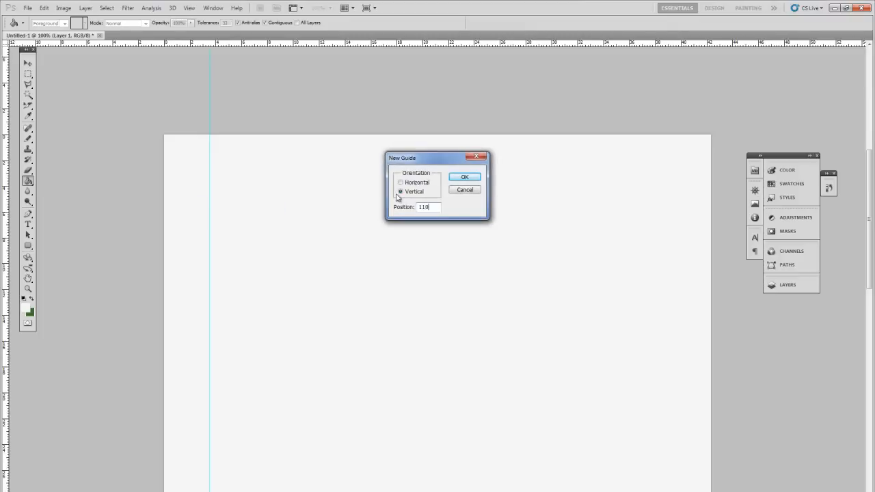
click(465, 176)
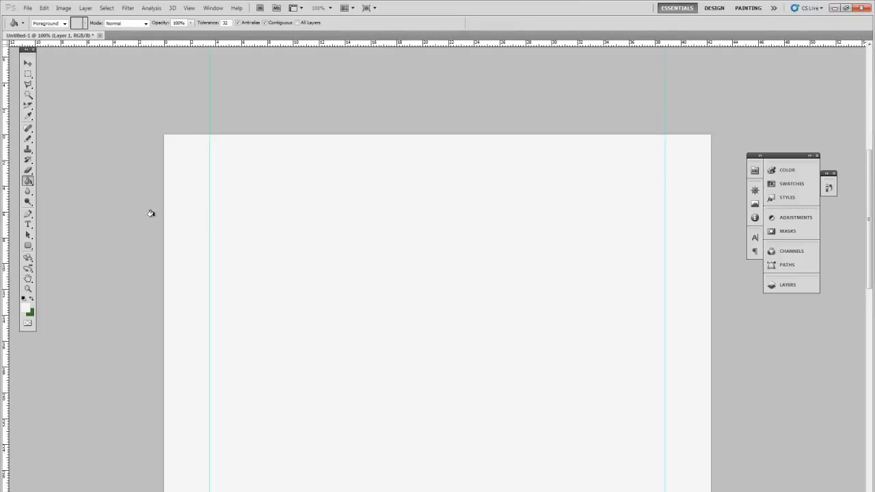
mouse_move(593, 137)
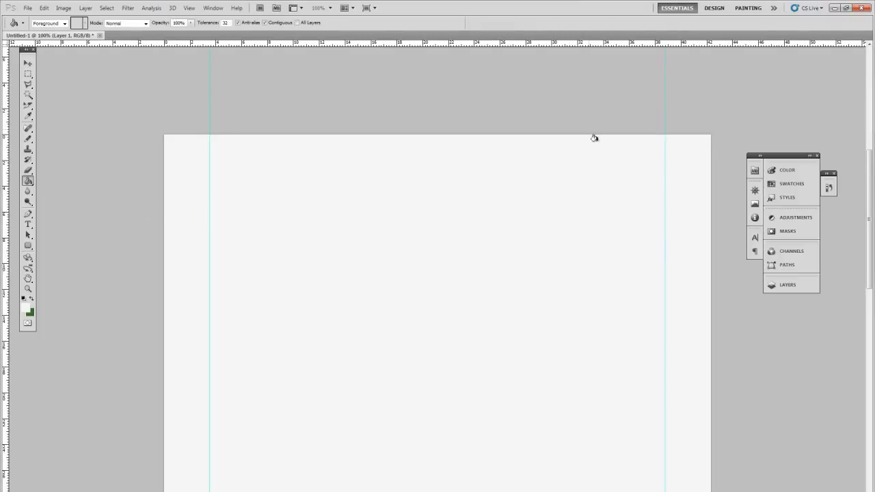
mouse_move(233, 131)
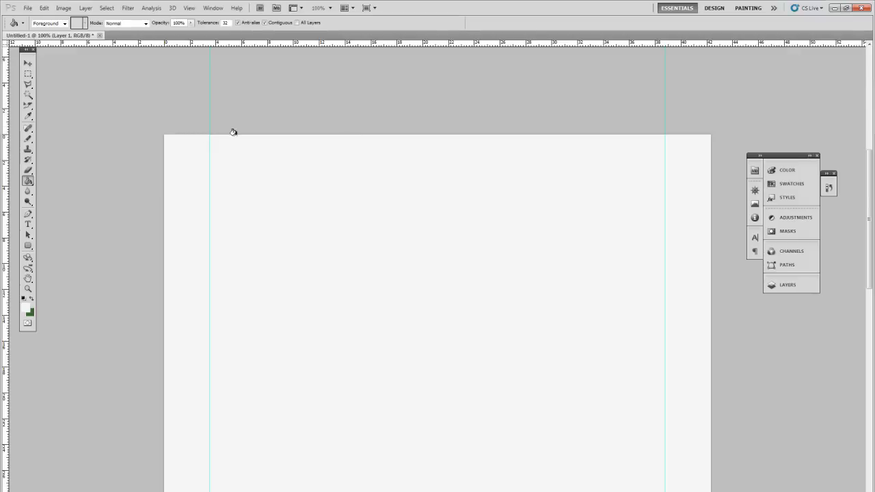
mouse_move(513, 210)
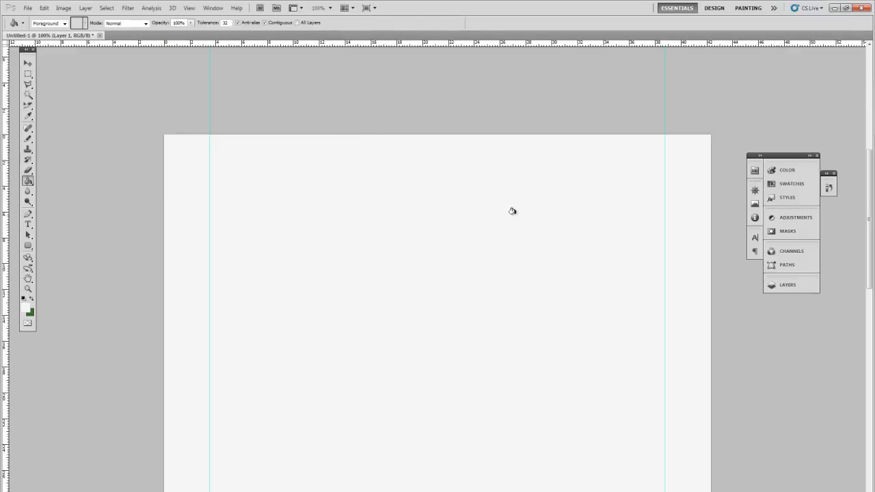
mouse_move(229, 205)
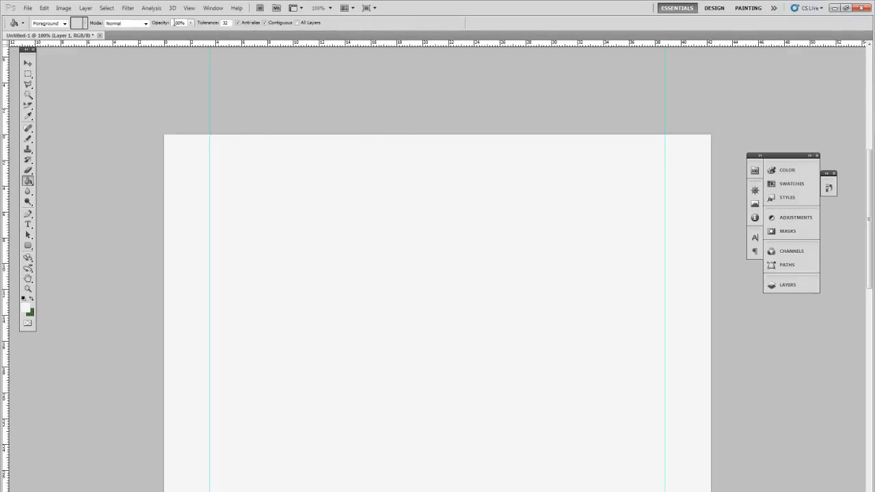
Step: Add a third and fourth vertical guide, the fourth at 767, forming three columns
click(213, 8)
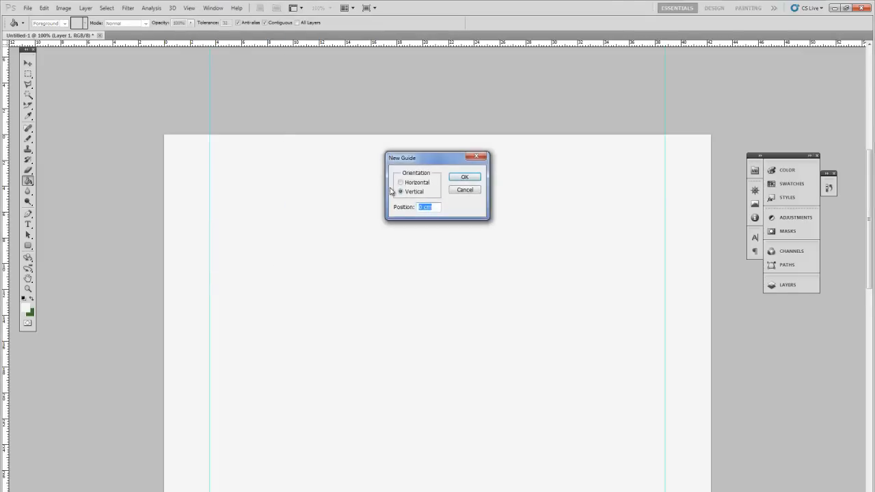
click(465, 177)
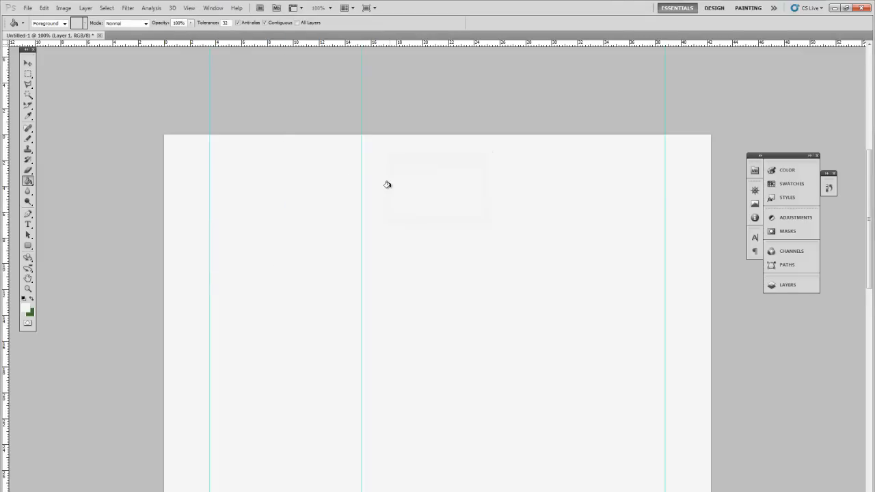
click(189, 8)
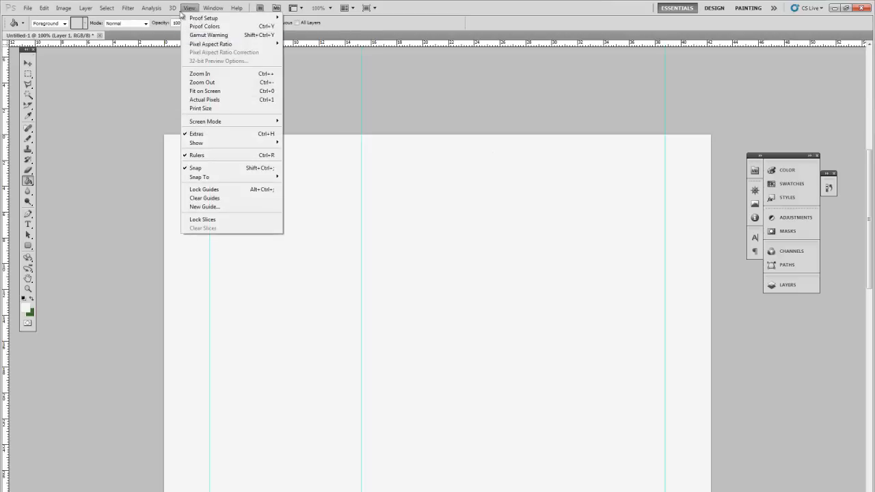
click(205, 206)
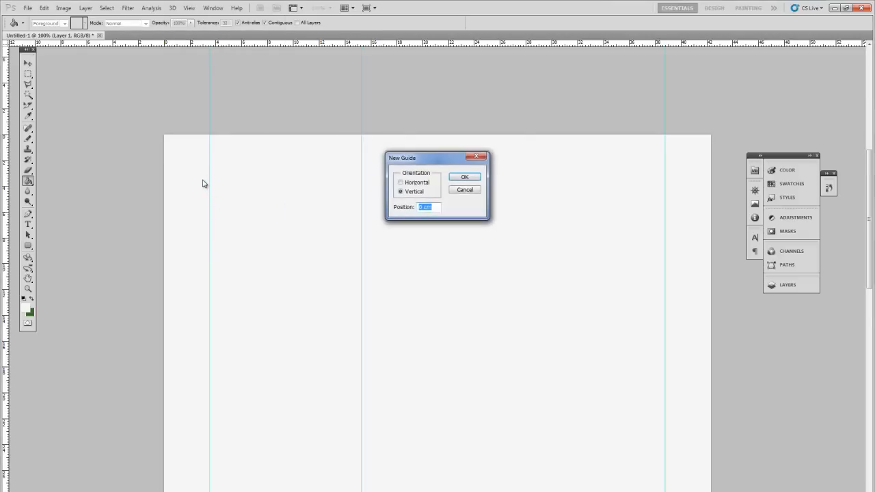
text(767)
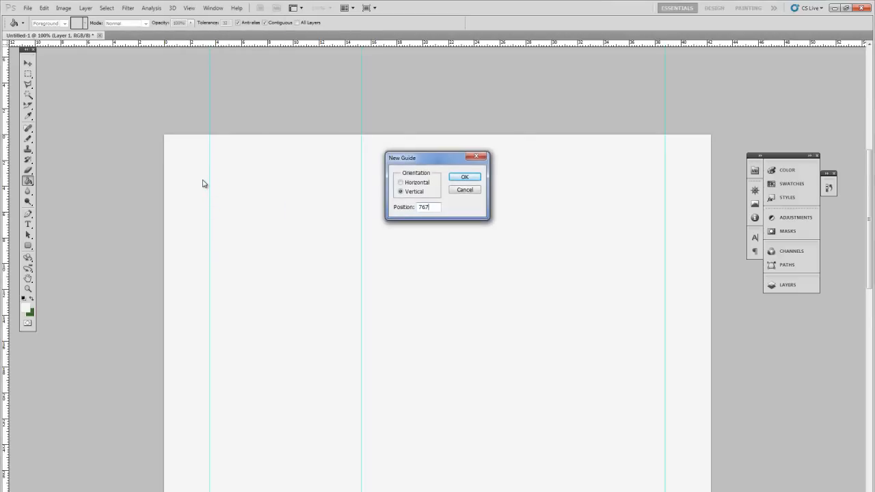
click(465, 177)
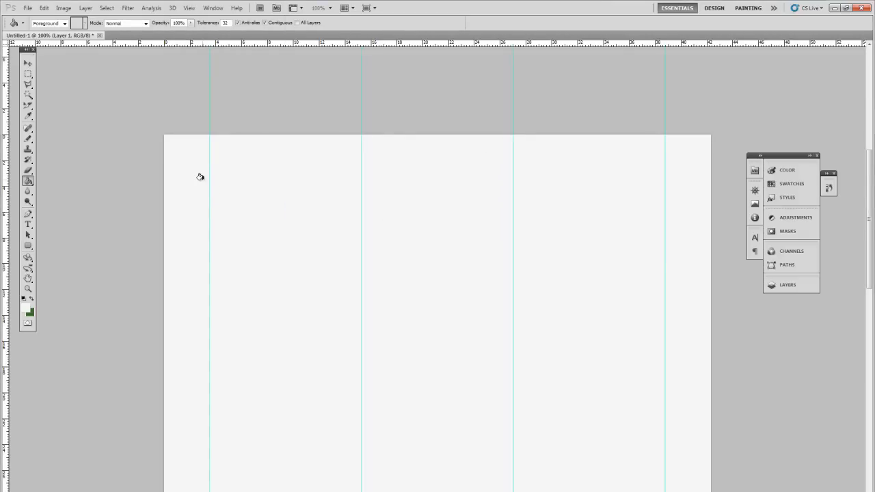
mouse_move(396, 222)
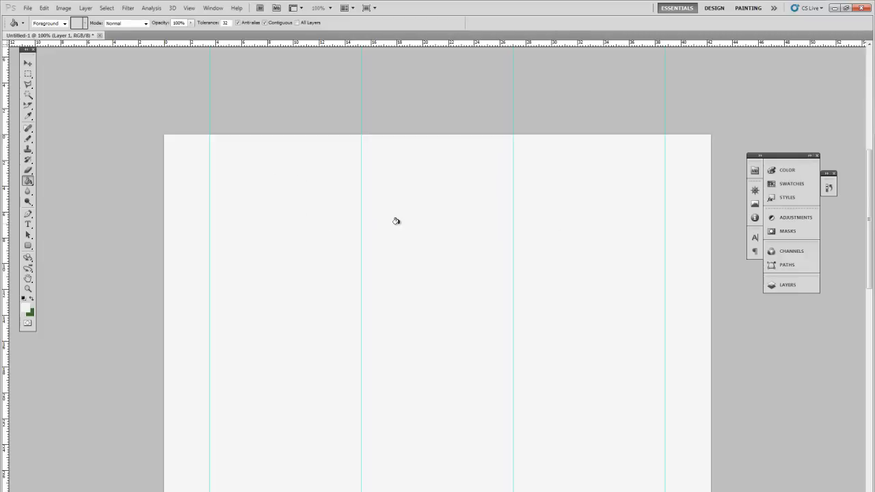
Step: Add further vertical column guides, including one at 850px, for narrow gutters
click(213, 8)
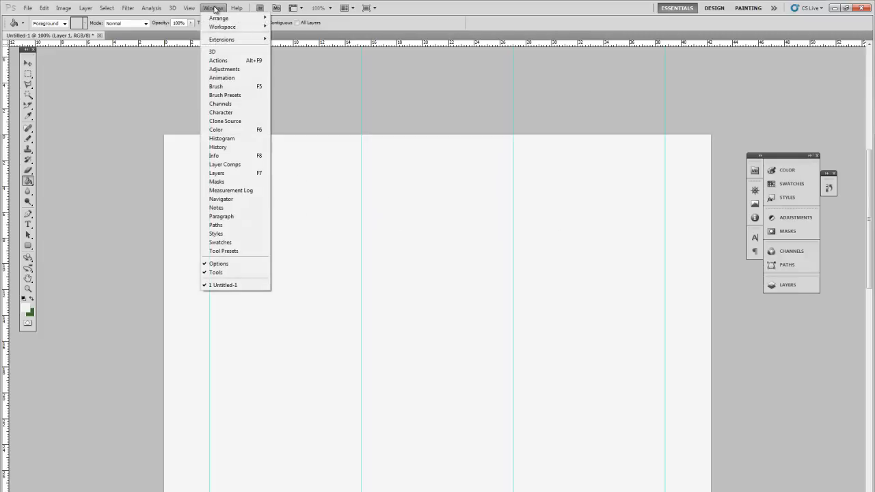
mouse_move(199, 93)
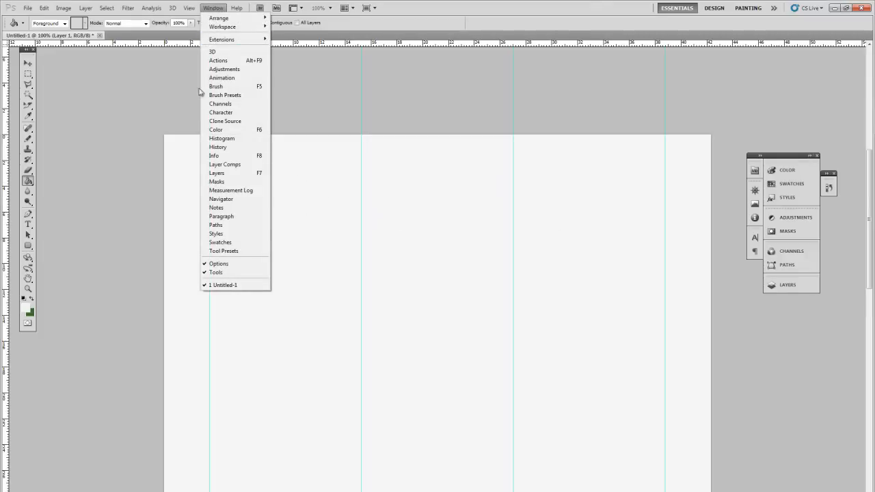
click(189, 9)
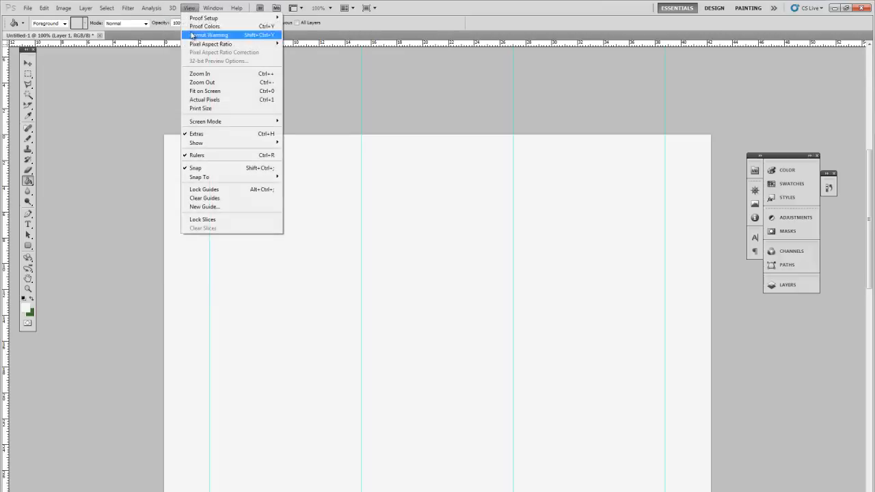
click(204, 206)
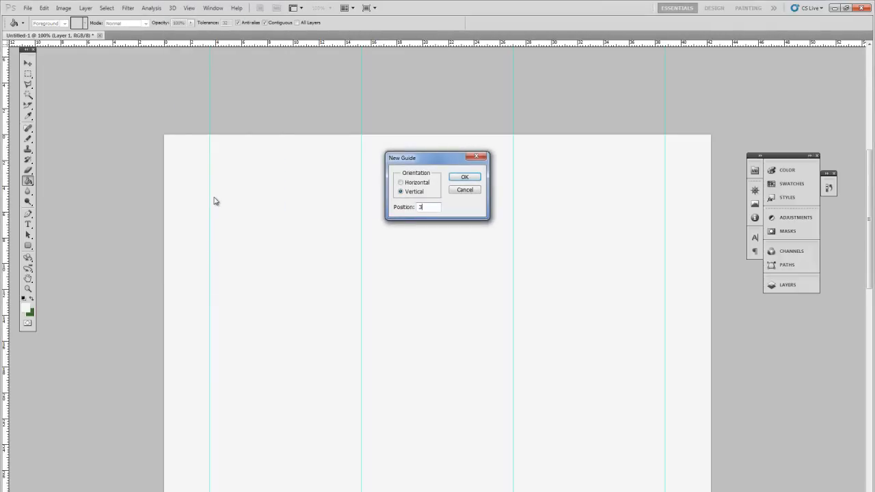
click(465, 177)
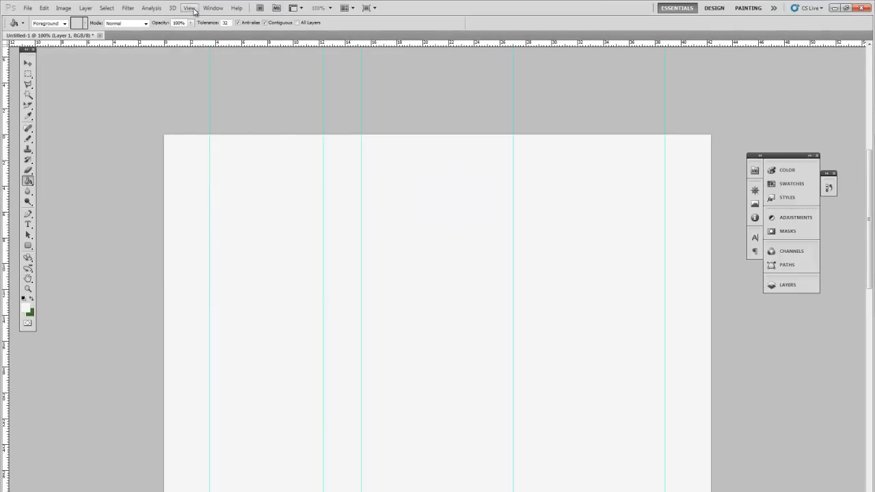
click(189, 8)
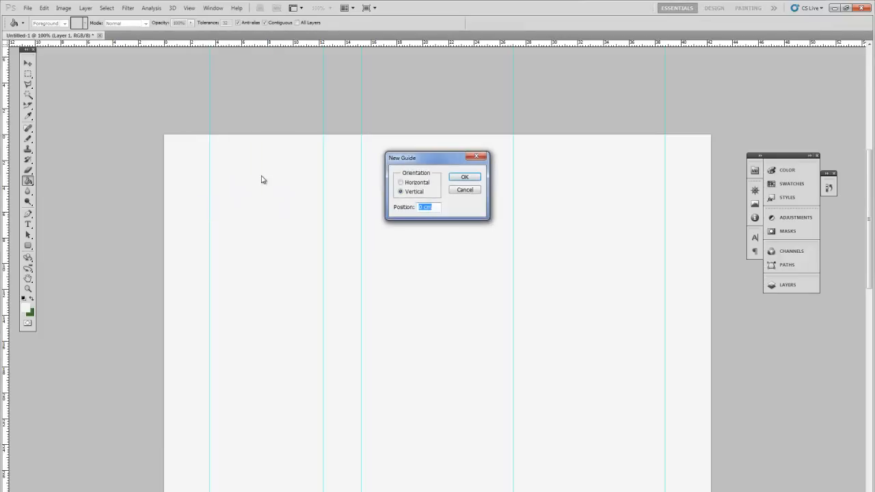
click(464, 176)
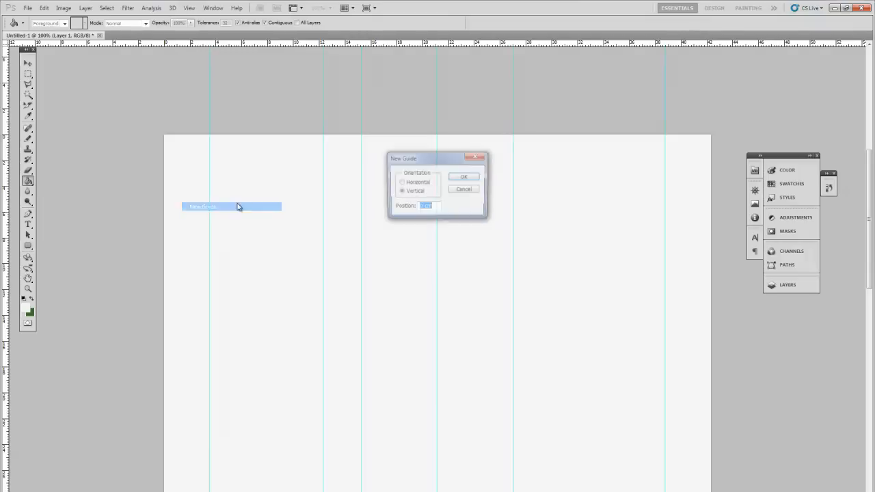
text(850px)
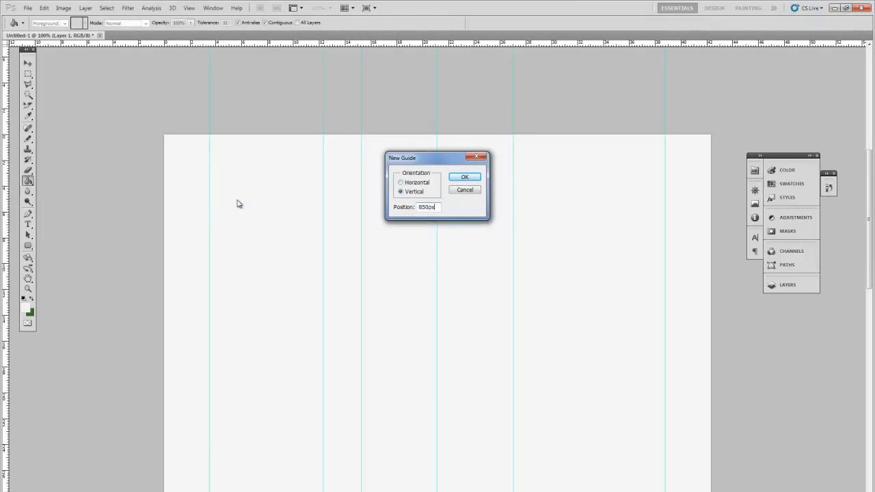
click(464, 176)
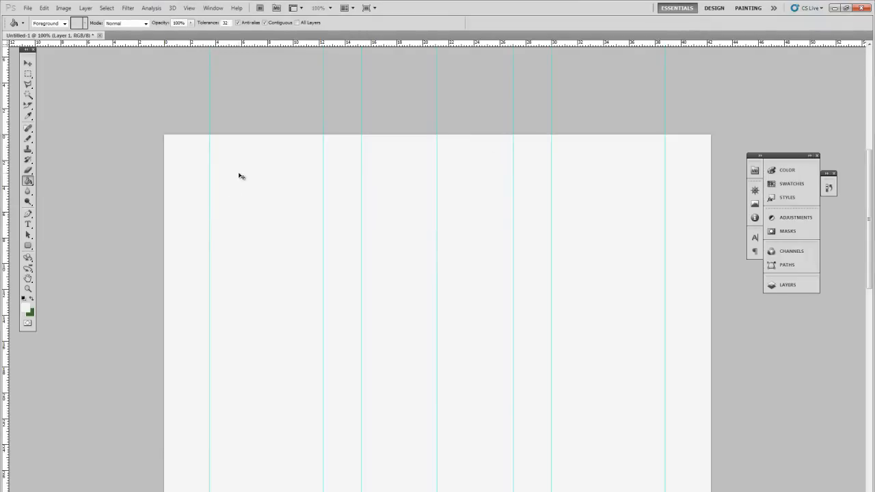
Step: Save the layout as setup.psd, accepting the Photoshop format options
click(28, 8)
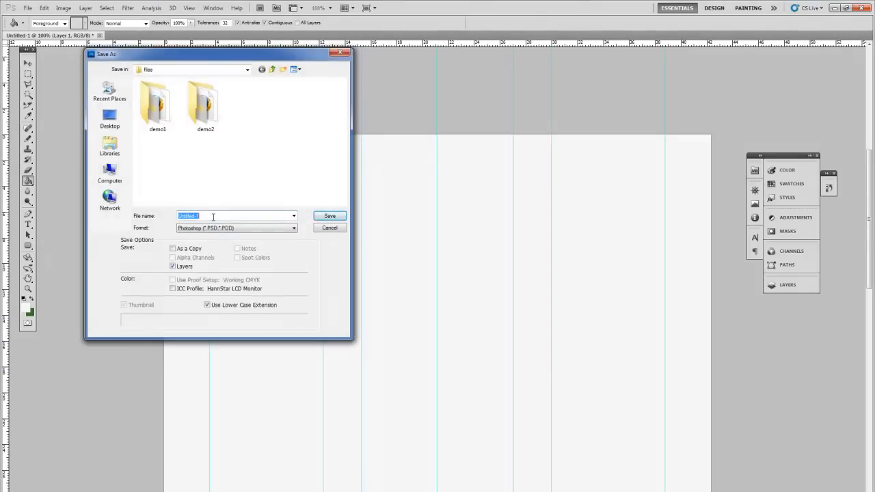
text(setu)
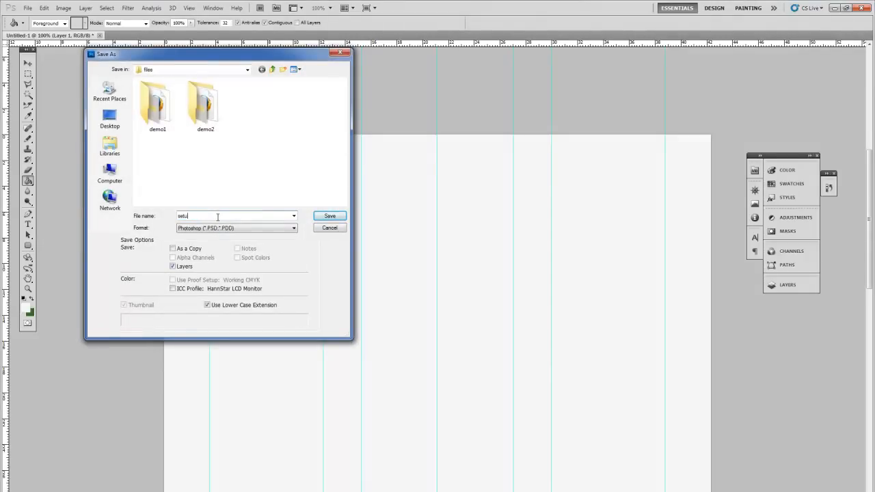
click(329, 216)
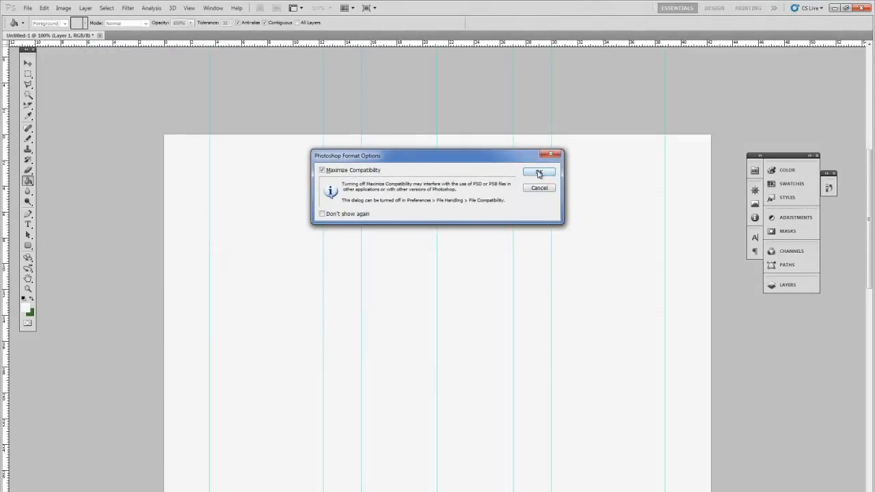
click(538, 170)
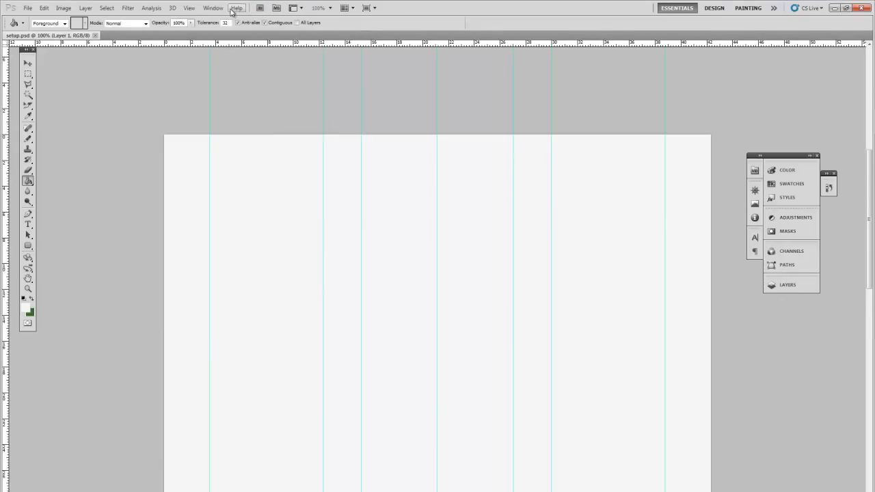
click(27, 63)
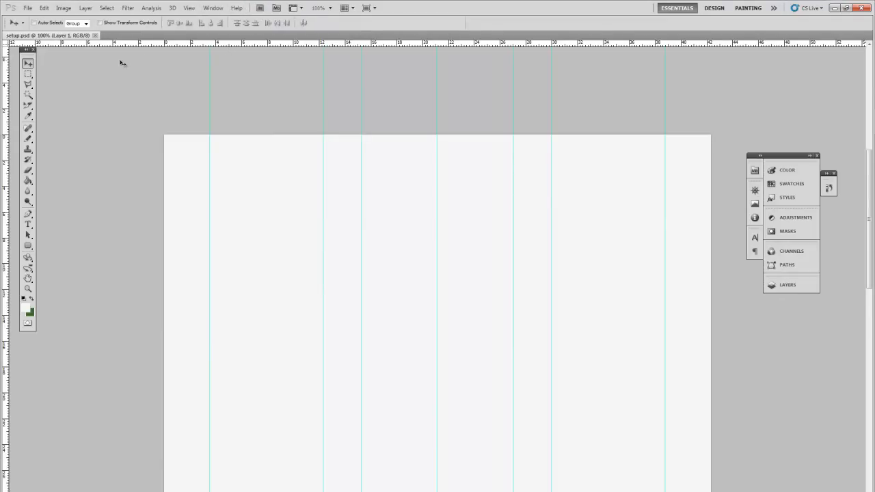
Step: Marquee a header band across the page top on a new layer and gradient-fill it
drag(164, 135, 421, 167)
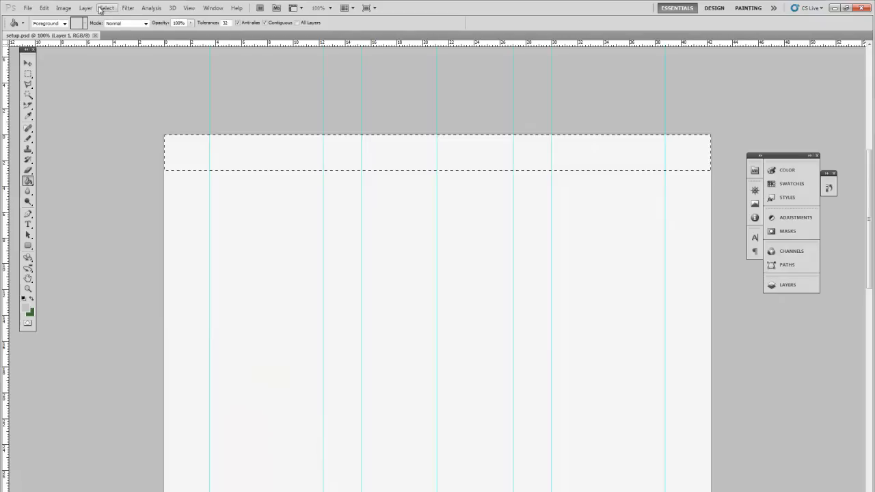
click(85, 8)
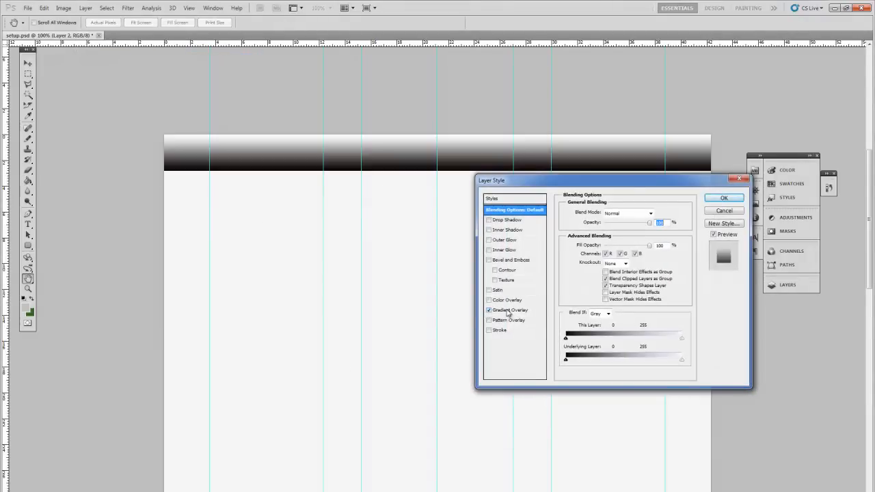
Step: Set the header's Gradient Overlay to Overlay and add a striped Pattern Overlay in Luminosity
click(618, 213)
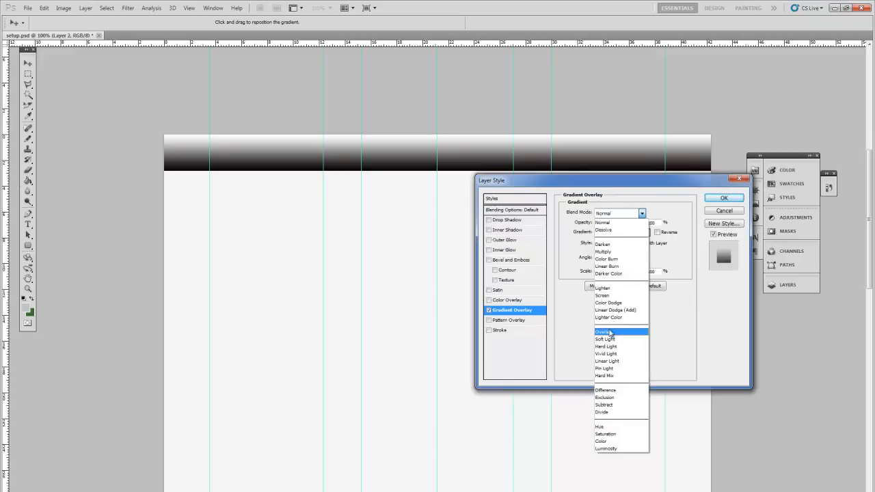
click(603, 332)
text(30)
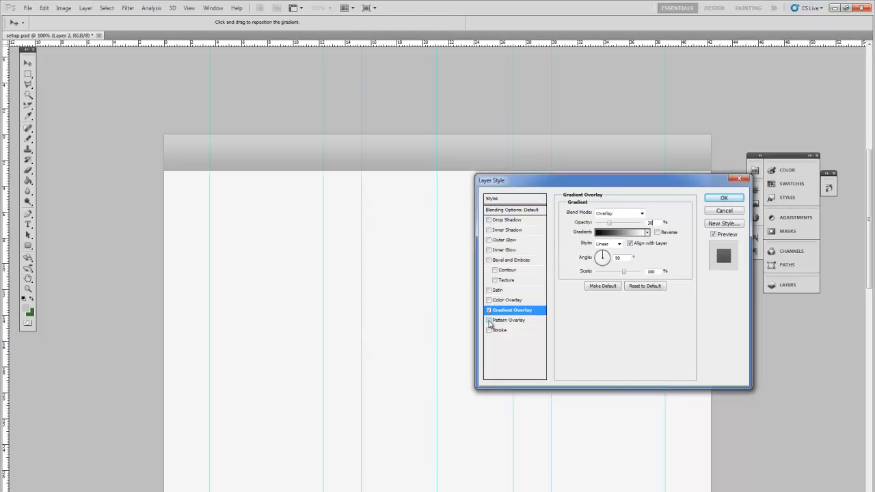
click(508, 320)
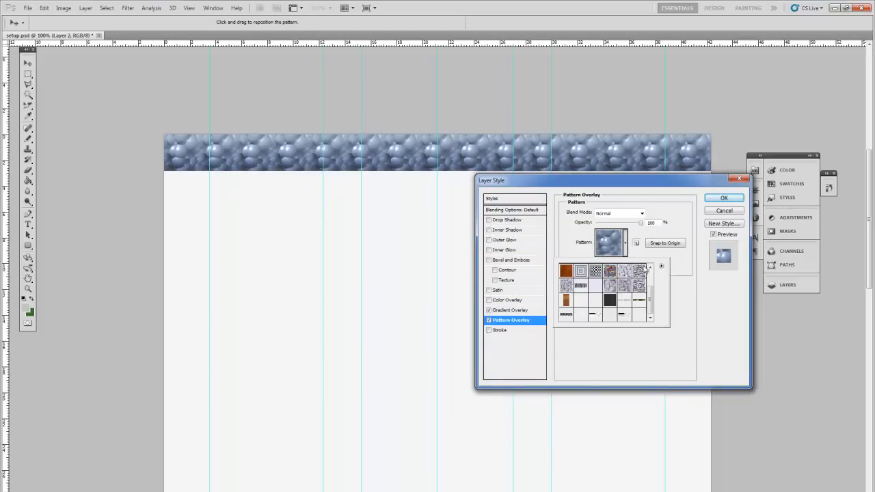
click(623, 300)
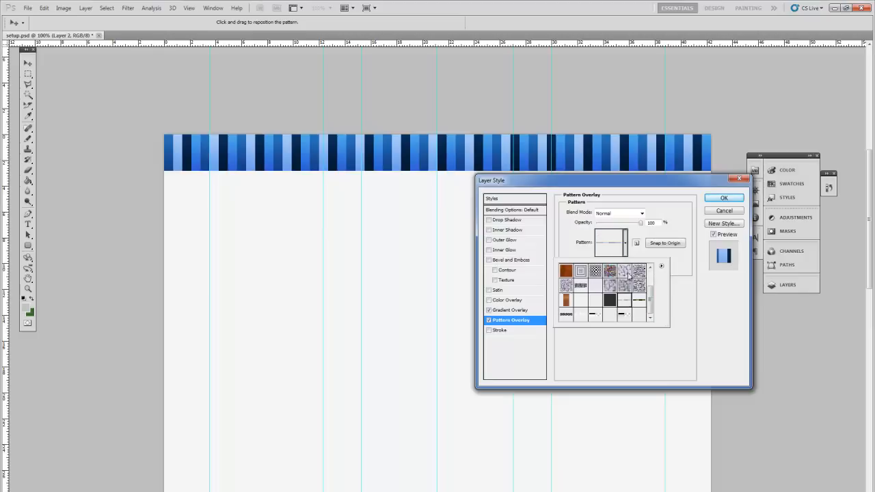
click(641, 213)
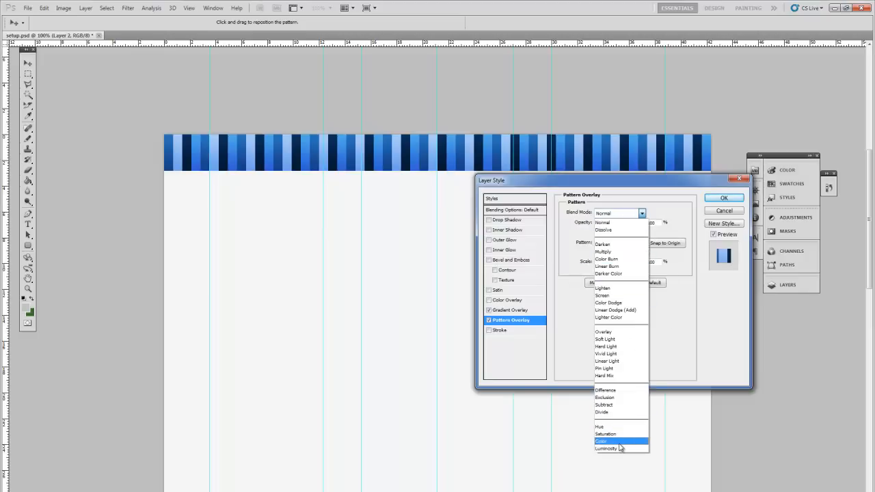
click(605, 448)
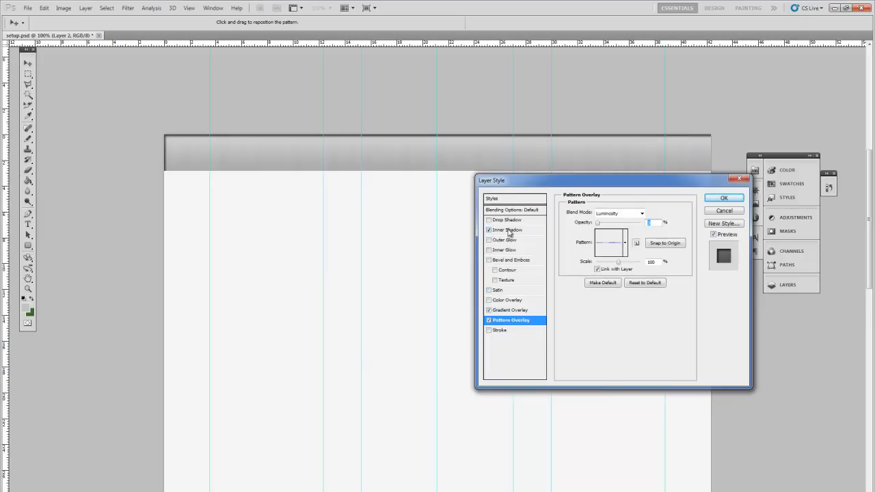
Step: Add an Inner Shadow and a 1px dark Stroke to the header band
click(507, 229)
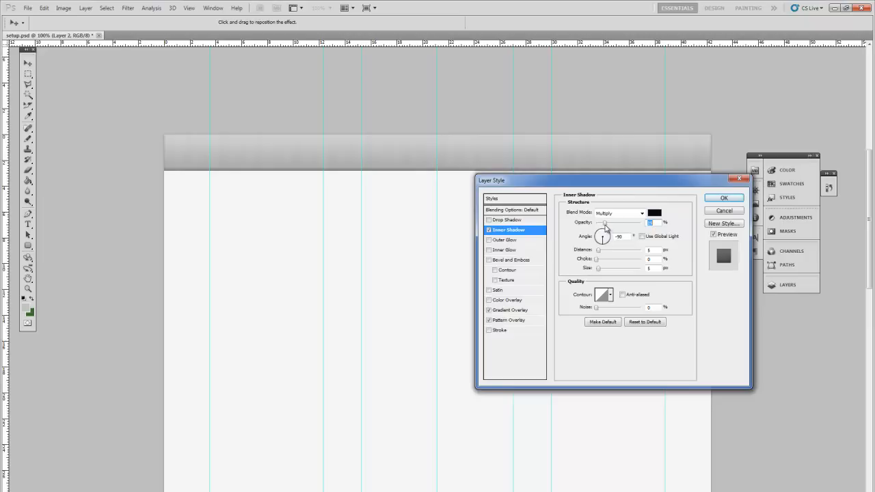
click(499, 330)
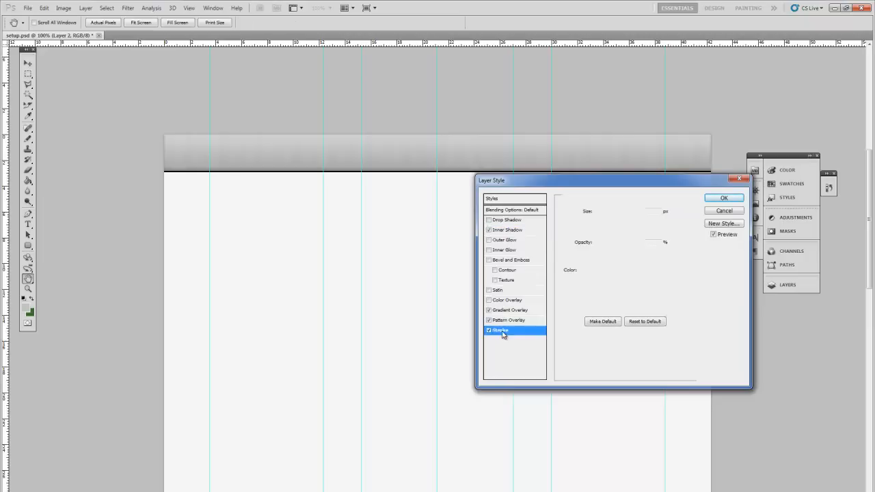
click(500, 330)
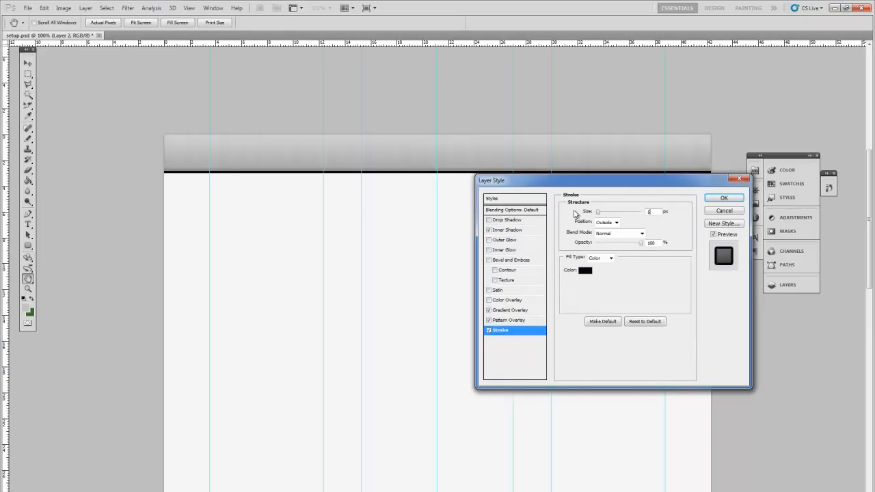
click(585, 271)
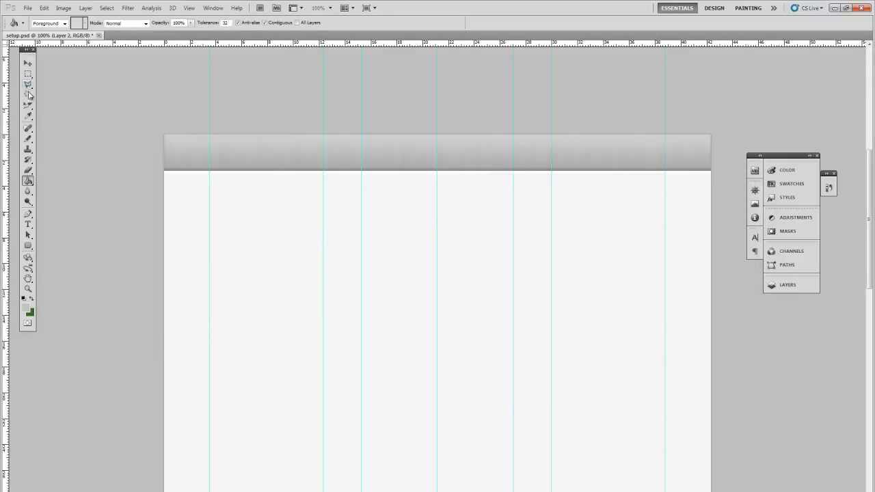
mouse_move(604, 162)
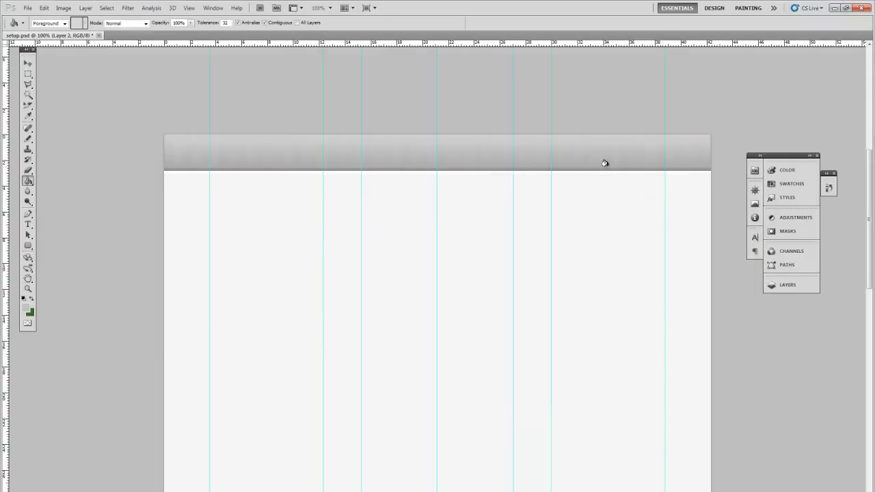
mouse_move(188, 222)
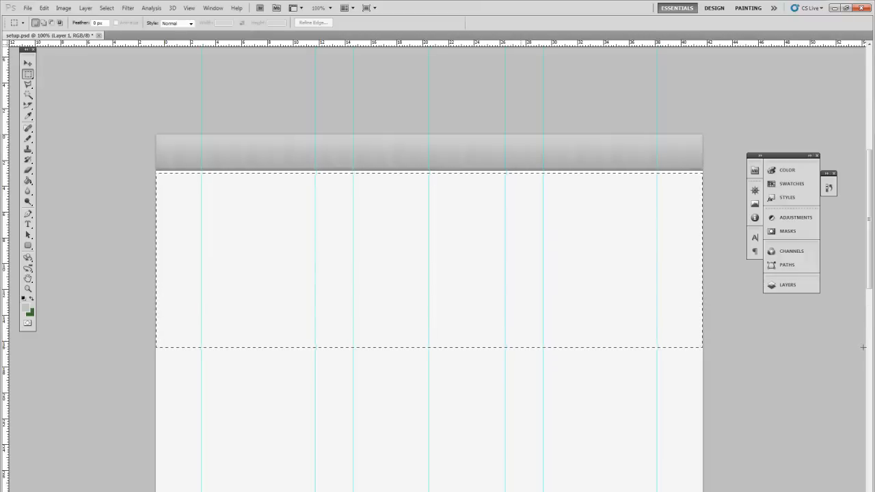
Step: Replace the band's blue pattern with a plain dark one and add a charcoal Gradient Overlay
click(84, 8)
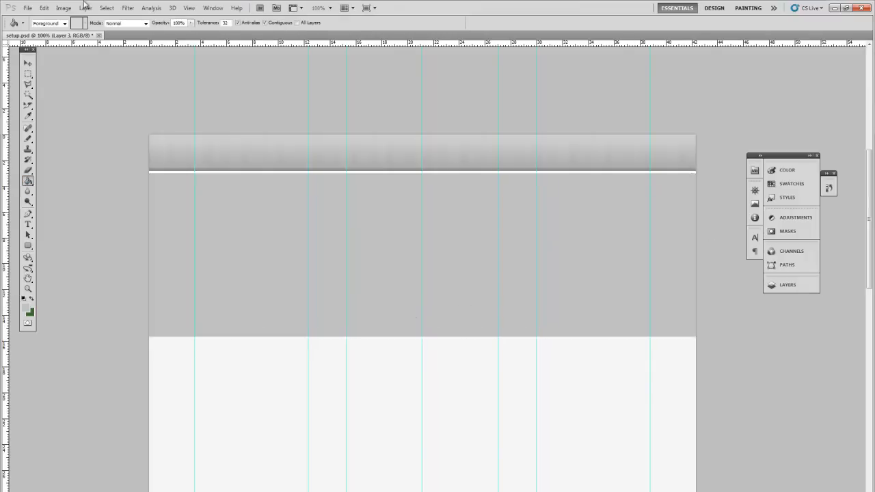
click(85, 8)
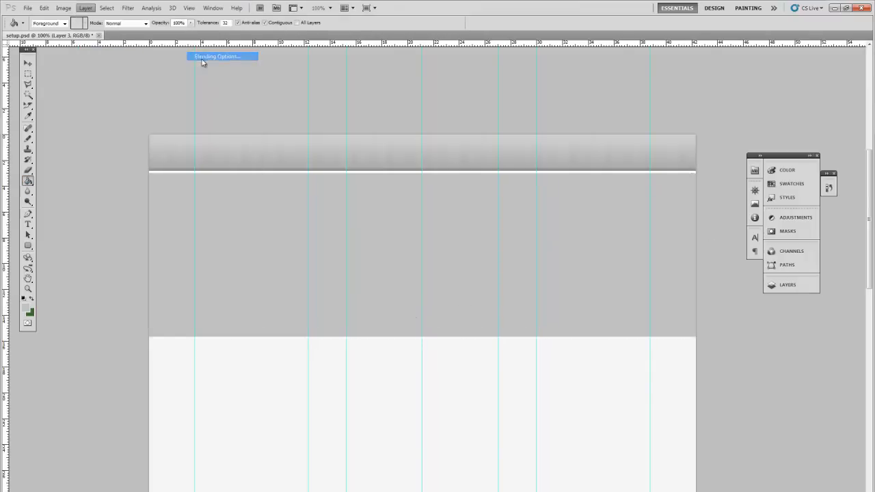
click(216, 56)
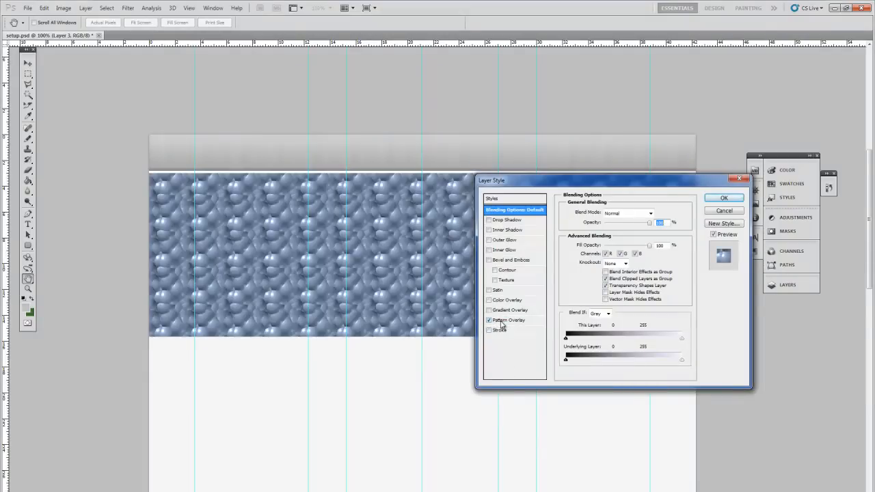
click(509, 320)
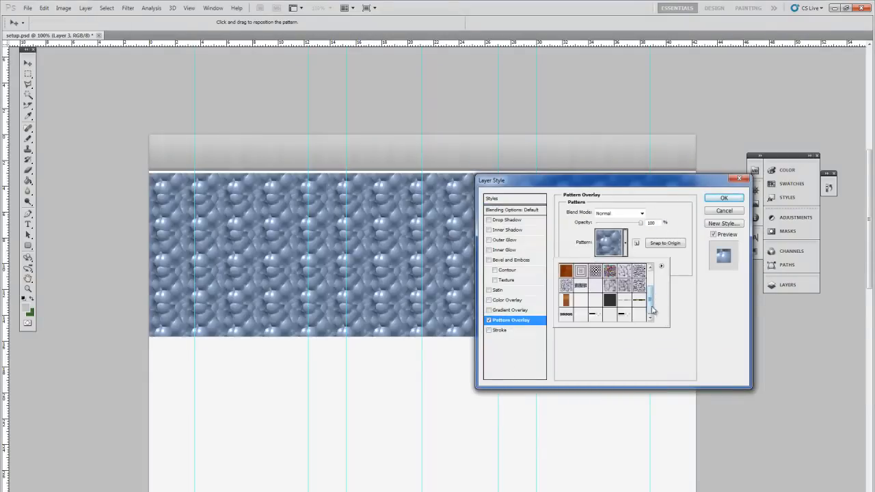
click(609, 301)
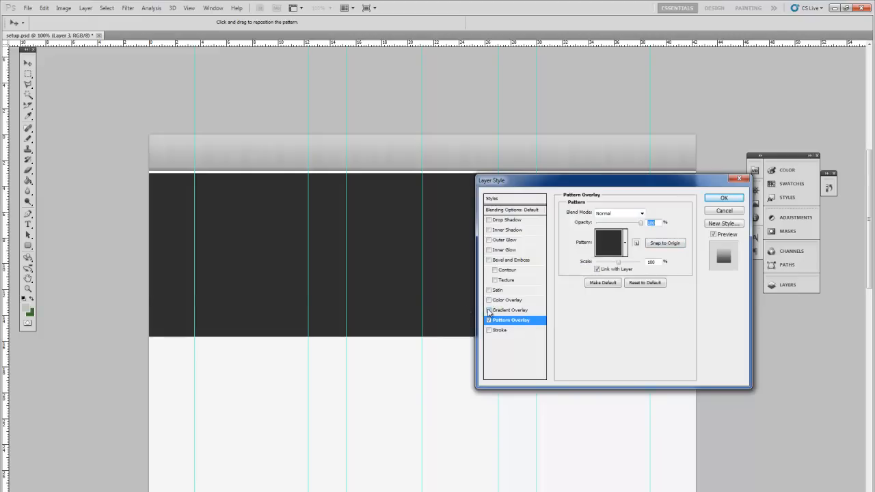
click(510, 309)
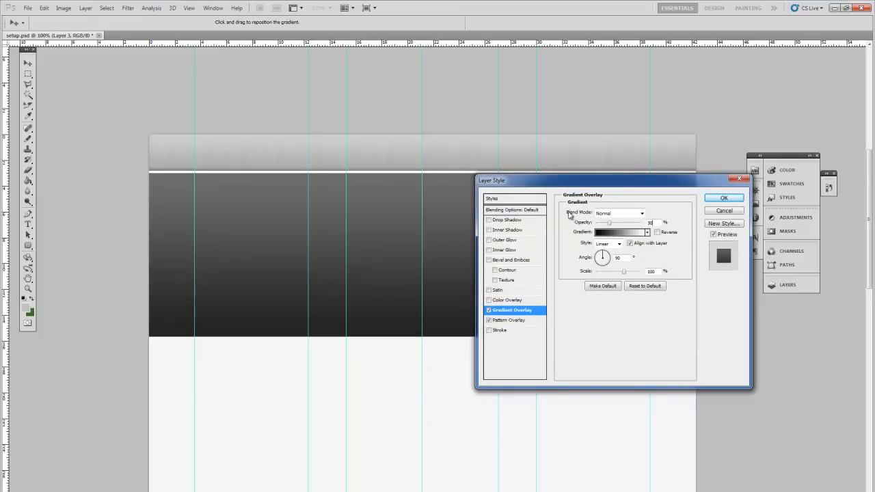
click(639, 213)
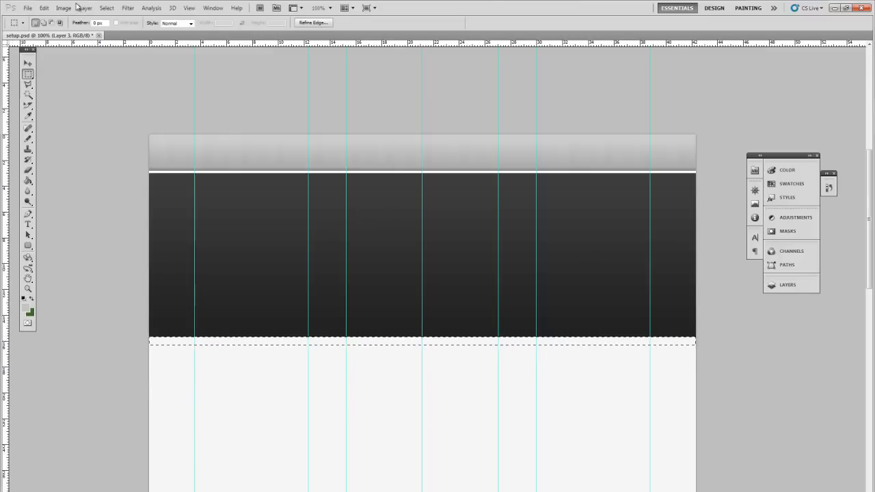
Step: Fill the thin strip below the band and give it a Drop Shadow
click(84, 8)
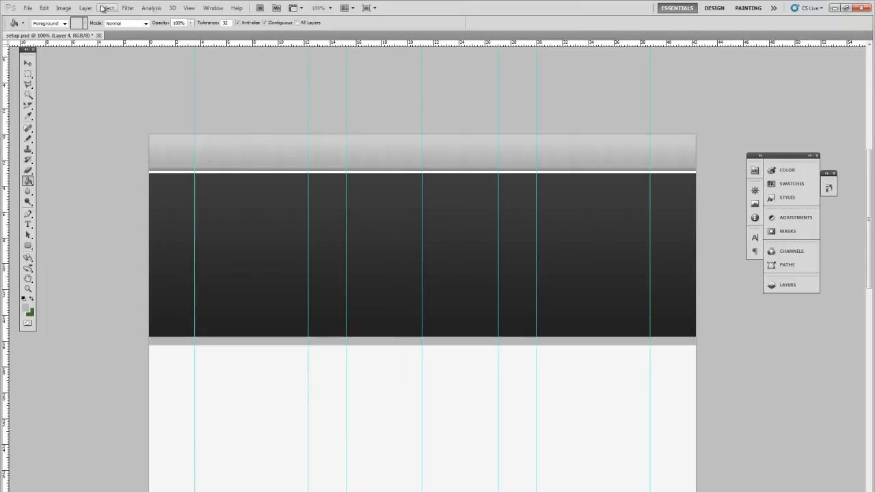
click(85, 8)
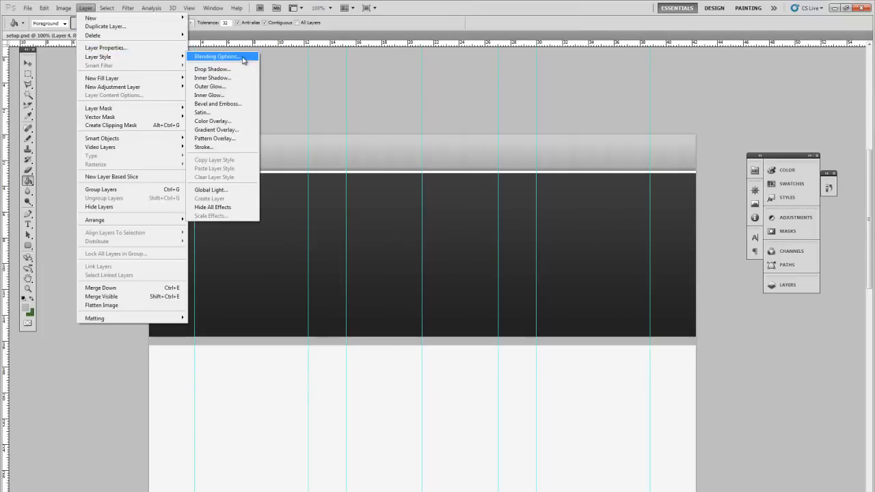
click(216, 56)
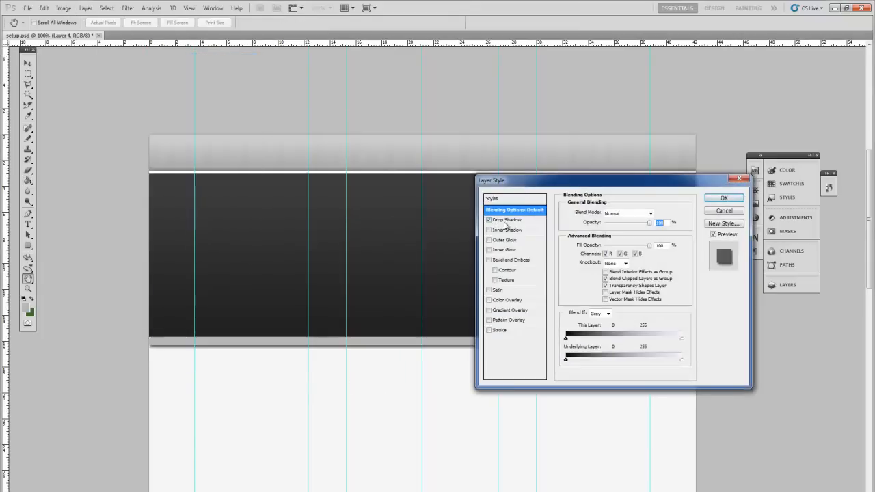
click(507, 219)
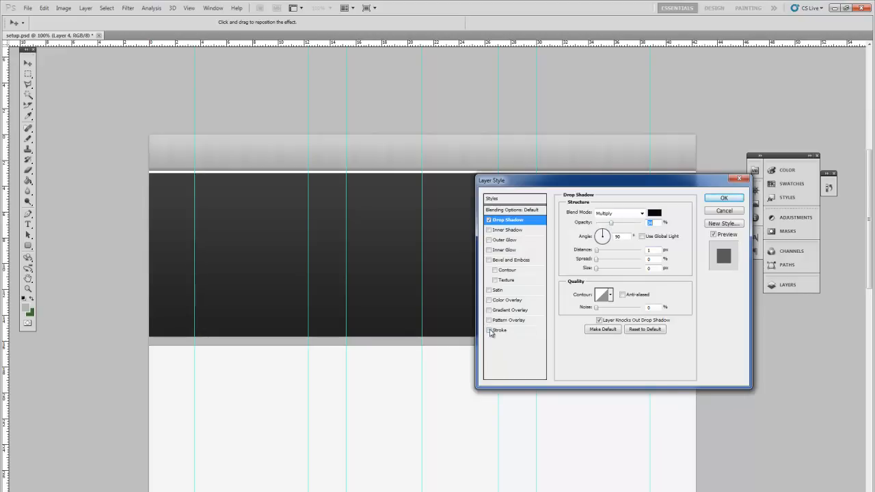
Step: Add an Inner Shadow in Normal mode with a light colour and adjusted distance
click(508, 229)
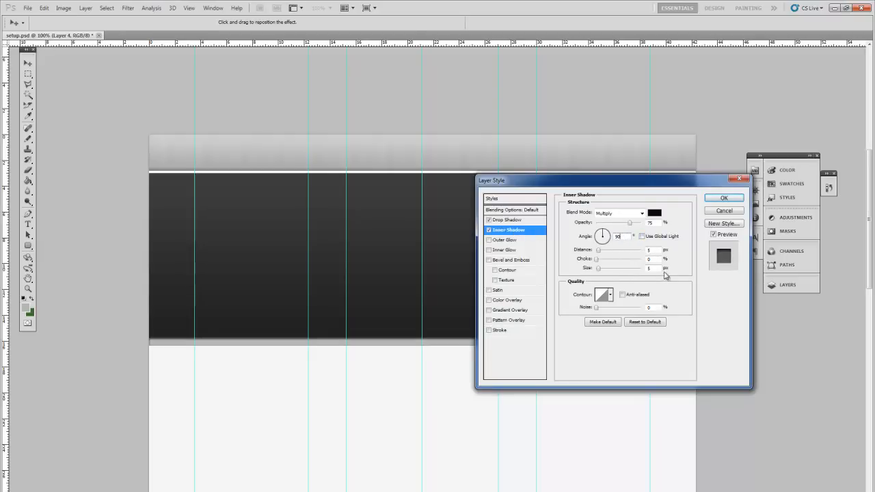
click(640, 213)
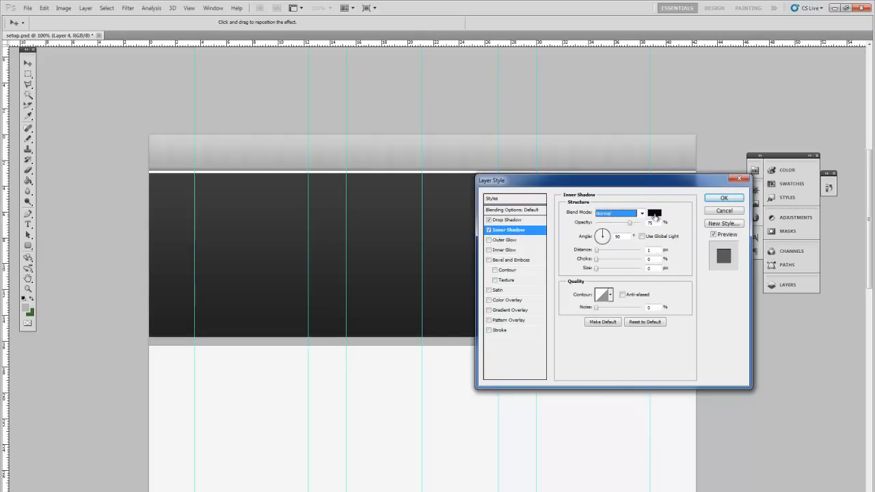
click(653, 213)
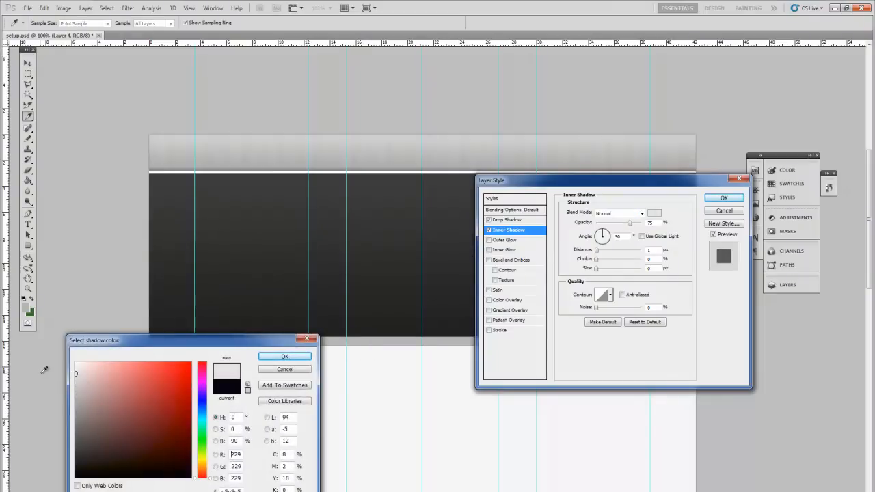
click(284, 356)
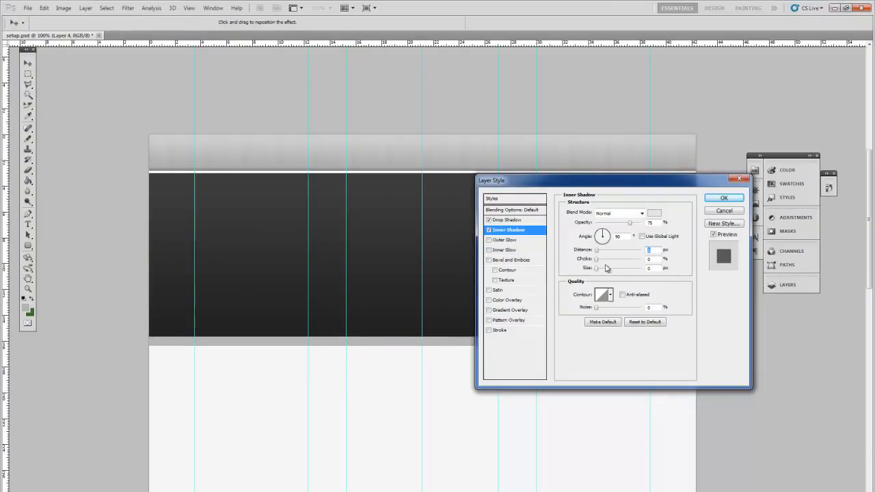
click(724, 197)
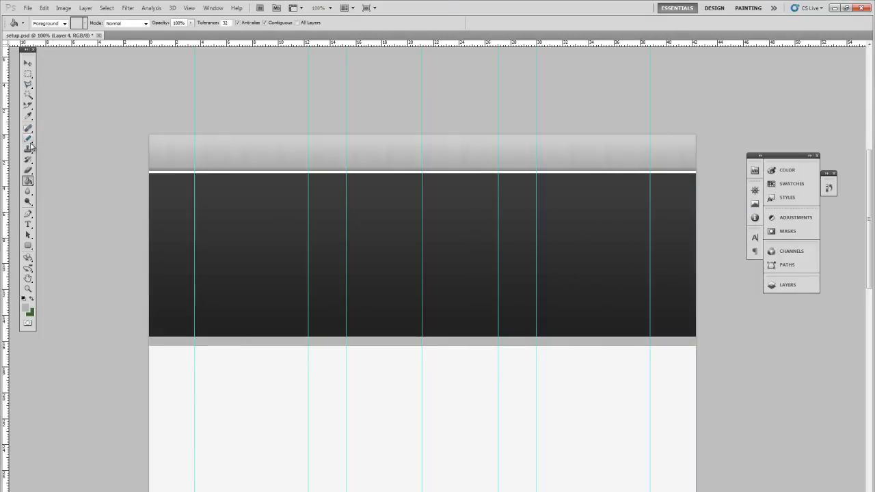
Step: Add grey 'screencasttutorials' logo text in the header with the Type tool
click(27, 225)
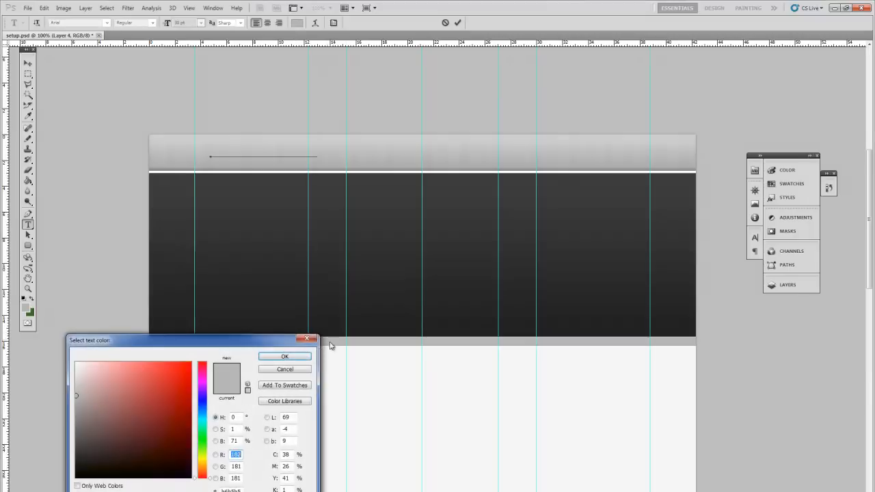
click(285, 355)
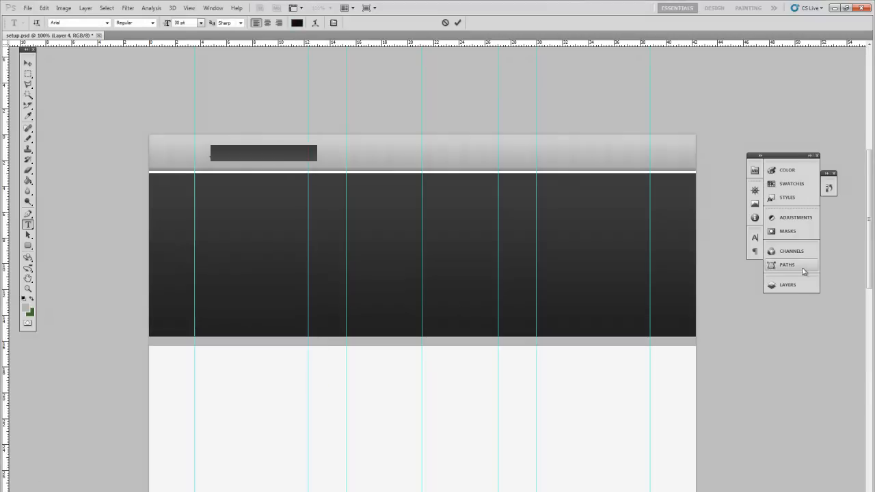
click(787, 285)
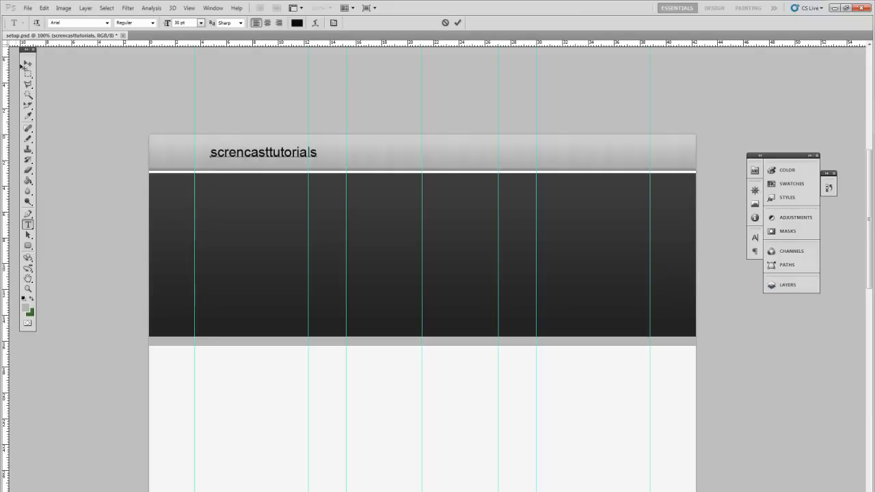
click(28, 64)
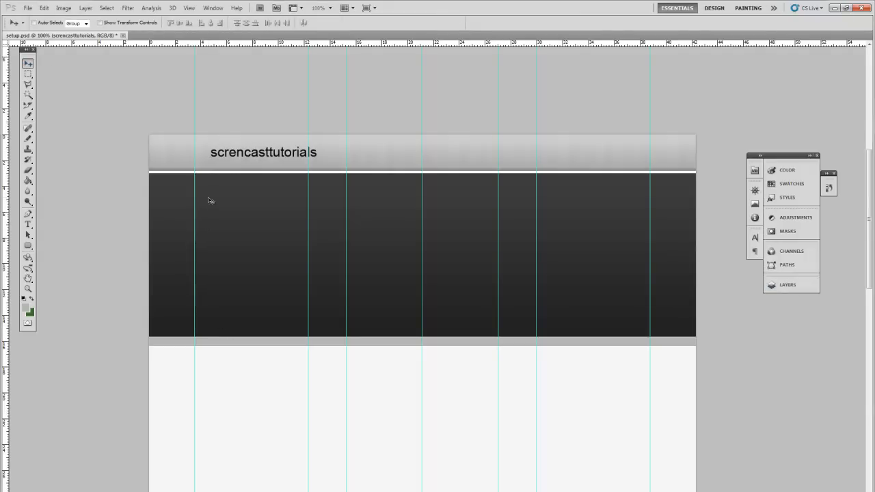
Step: Colour 'screencast' dark and 'tutorials' lighter, and set the logo in Museo Sans
click(29, 224)
text(e)
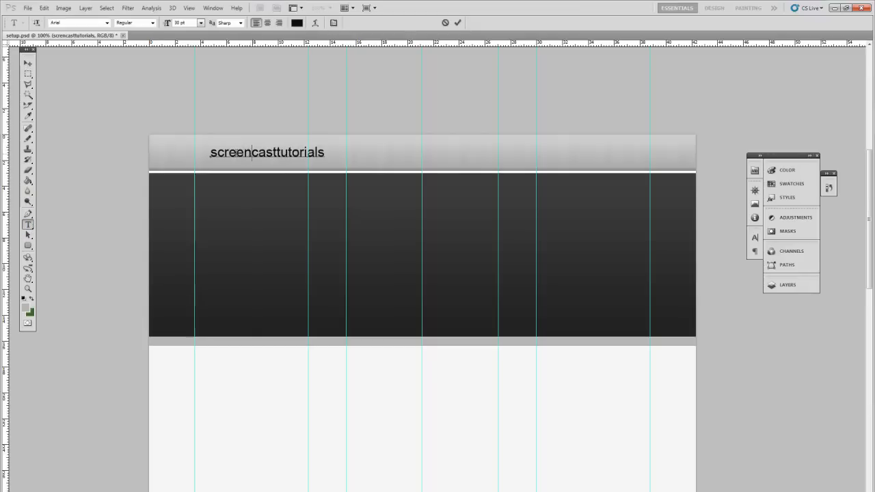
double_click(230, 152)
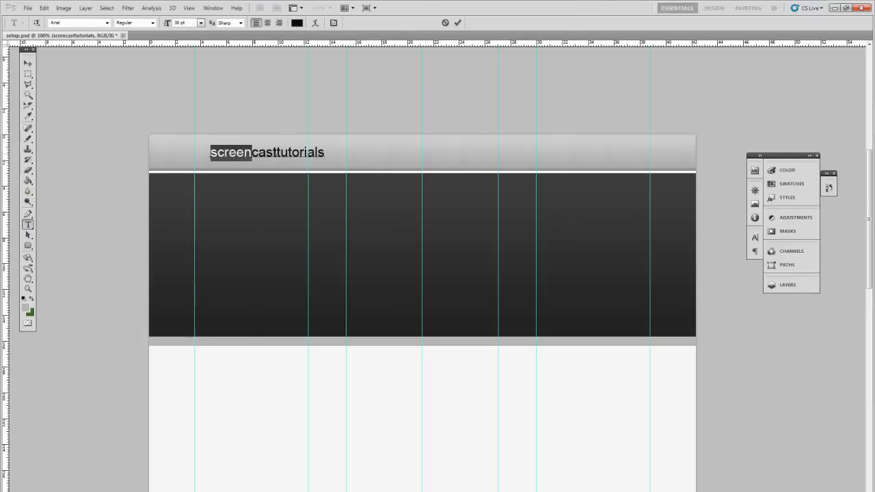
click(297, 21)
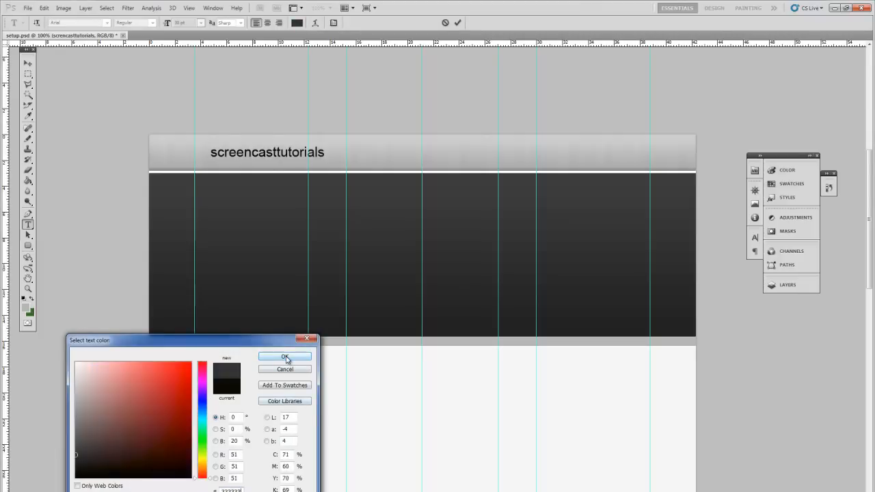
click(284, 357)
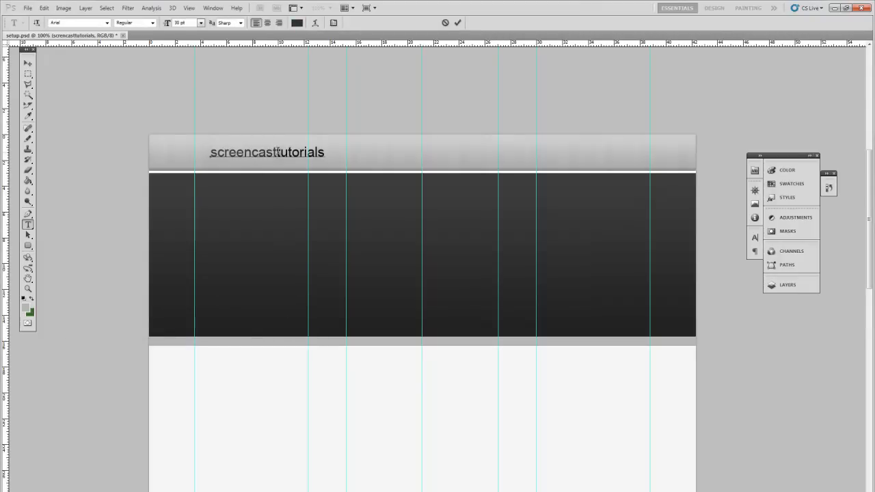
click(295, 22)
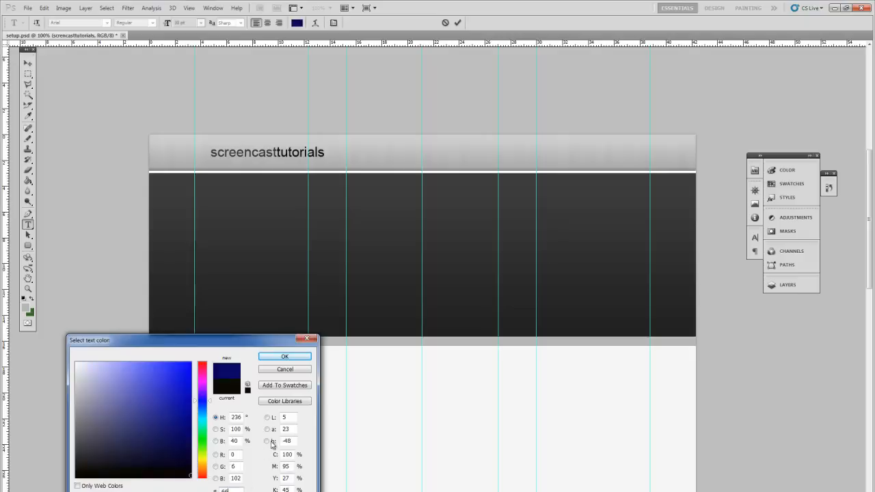
click(284, 355)
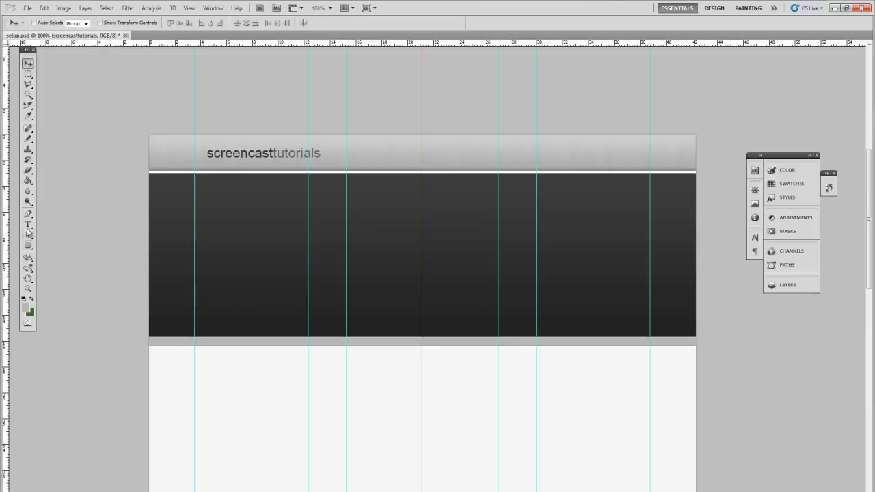
click(27, 224)
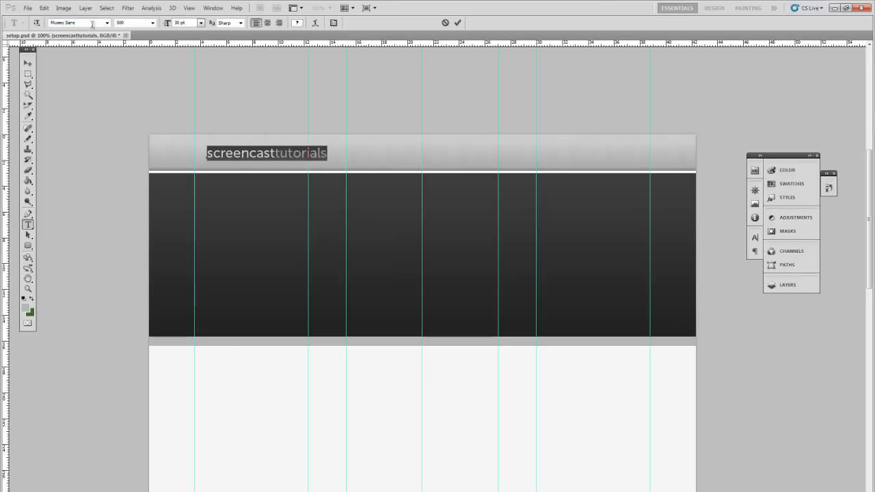
Step: Give the logo a white drop shadow and a gradient overlay via Layer Style, and apply it
click(85, 8)
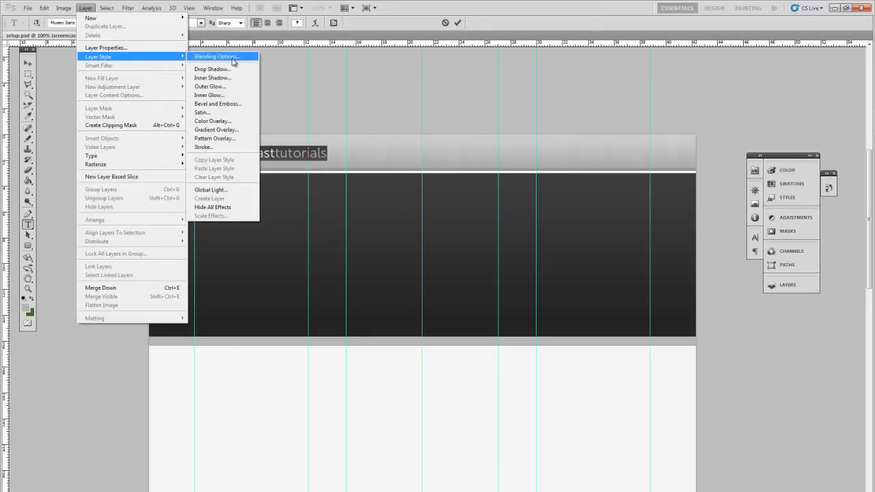
click(216, 56)
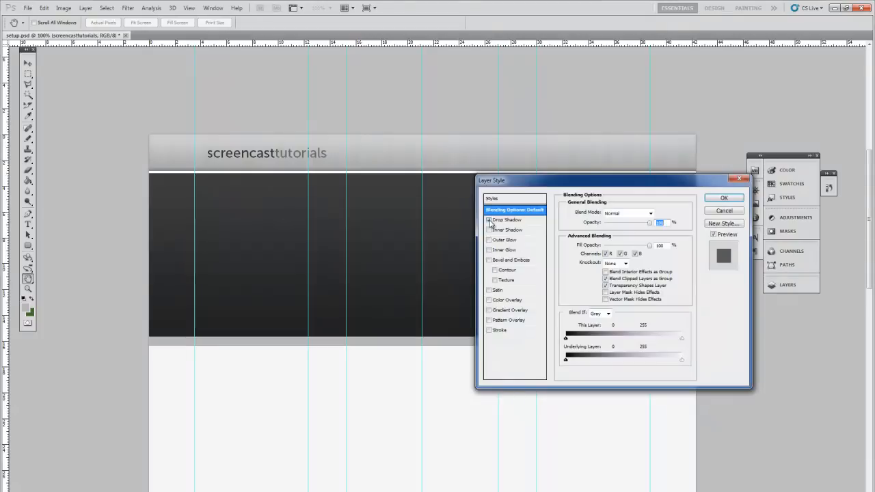
click(507, 218)
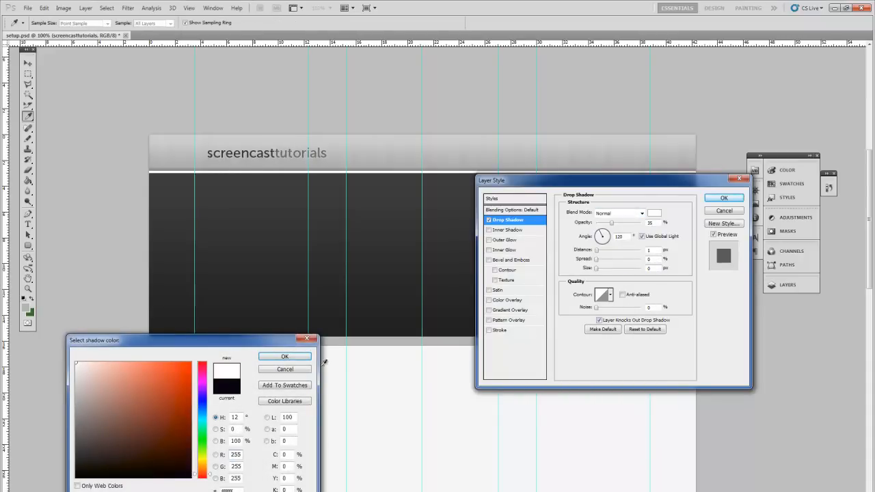
click(284, 355)
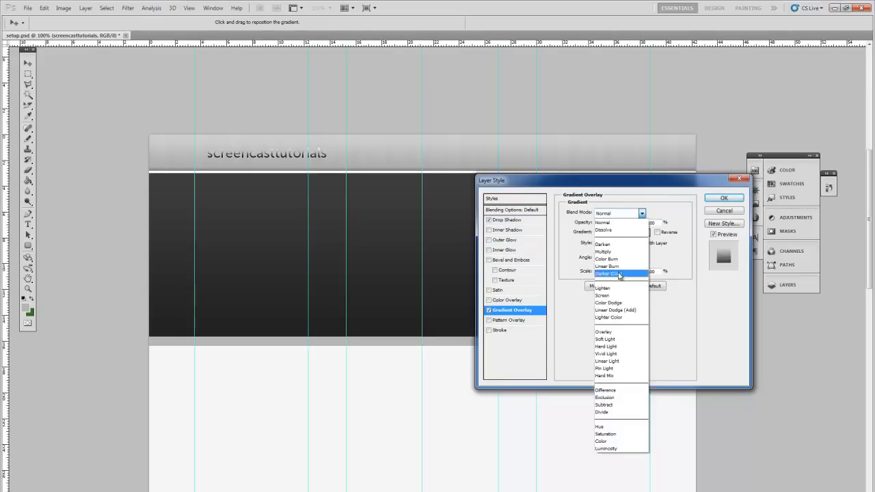
click(602, 332)
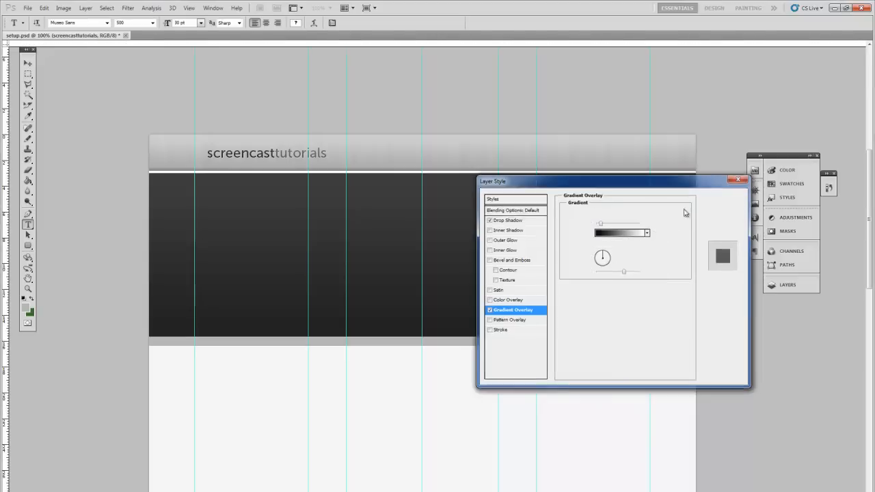
click(738, 180)
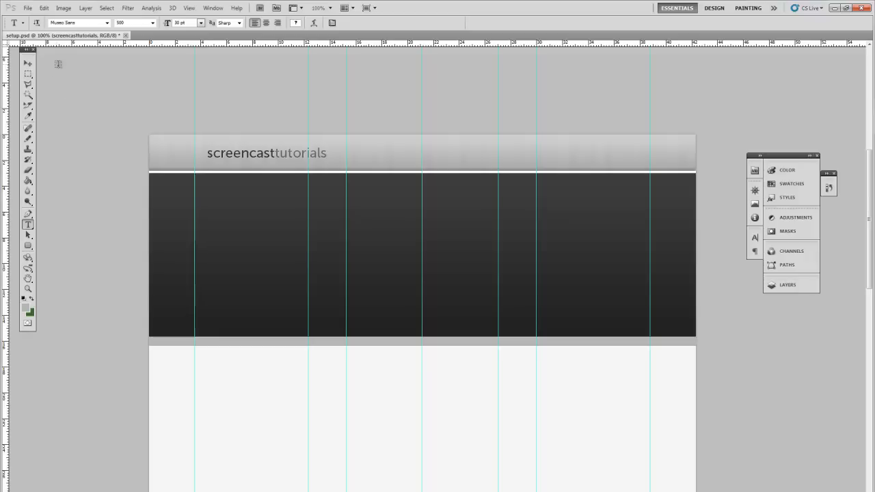
Step: Draw a fixed-size 1000 px rounded rectangle bar along the top of the dark band
click(28, 63)
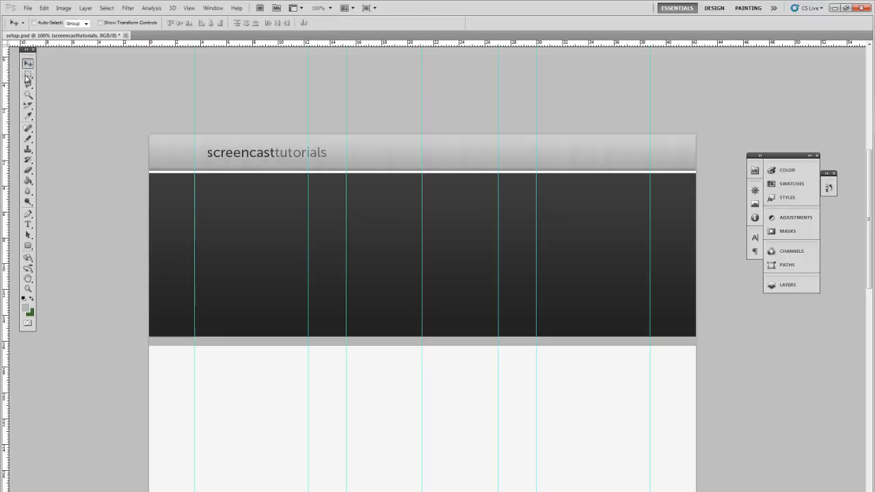
click(27, 246)
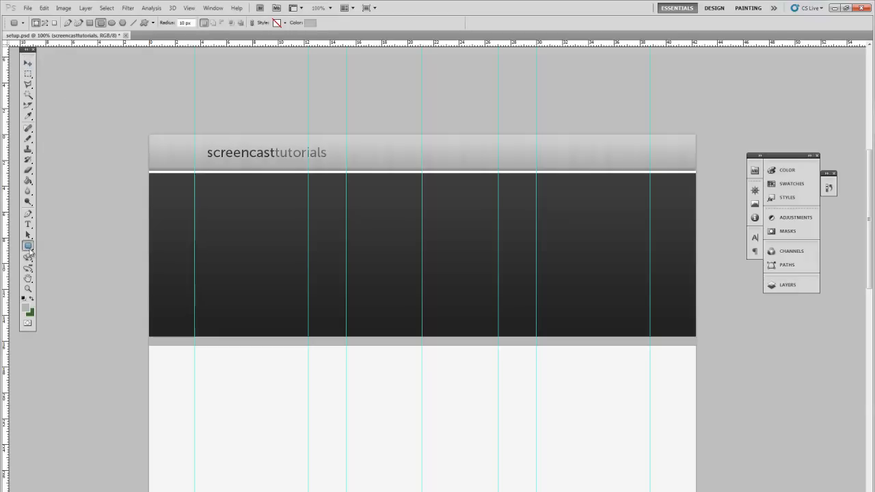
drag(212, 183, 336, 208)
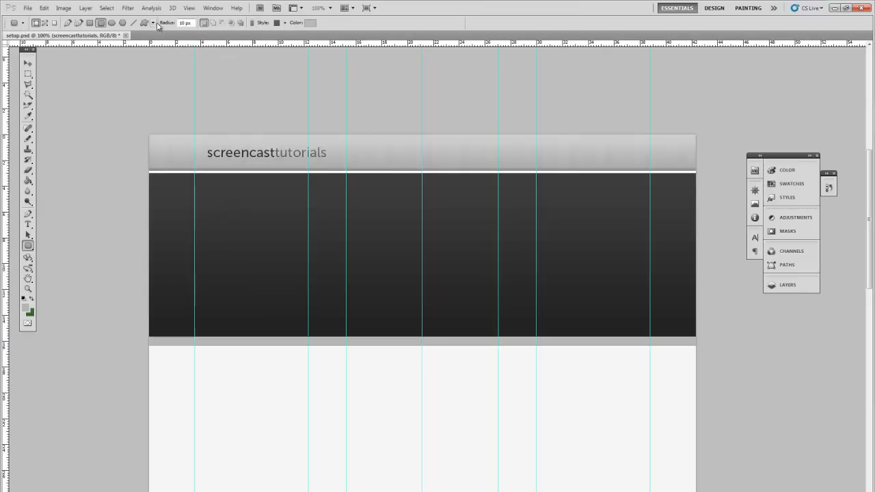
click(154, 22)
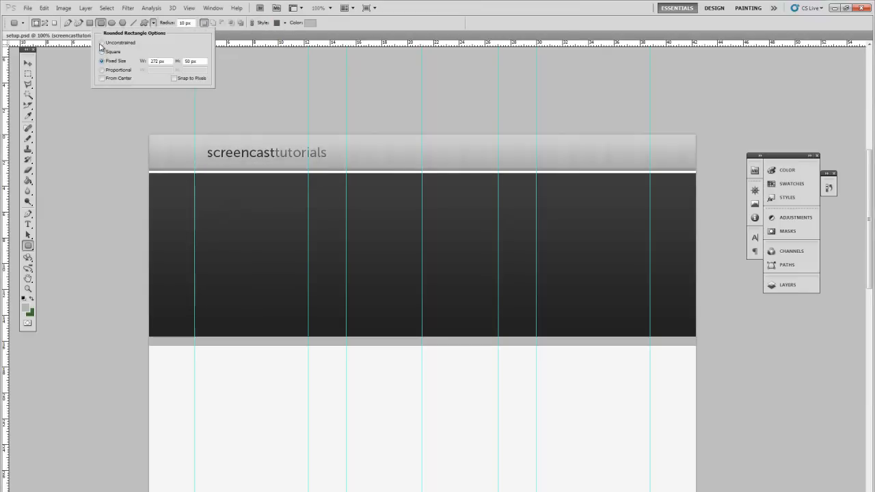
click(101, 42)
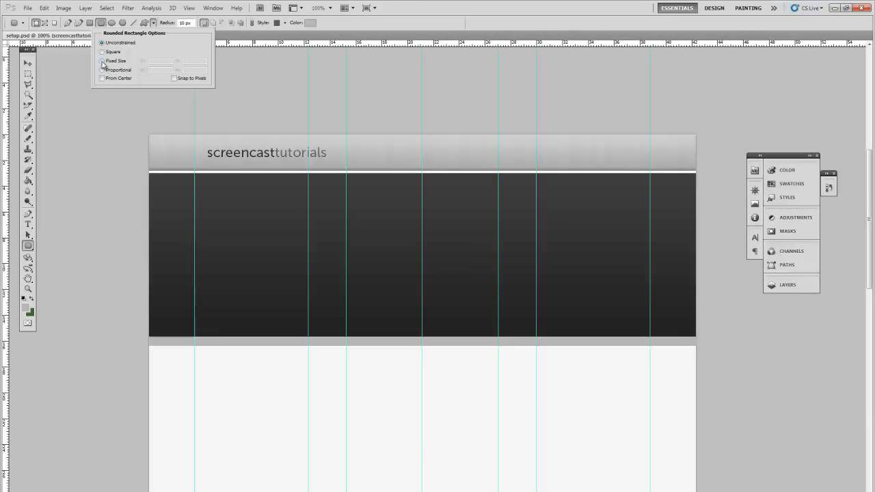
click(101, 60)
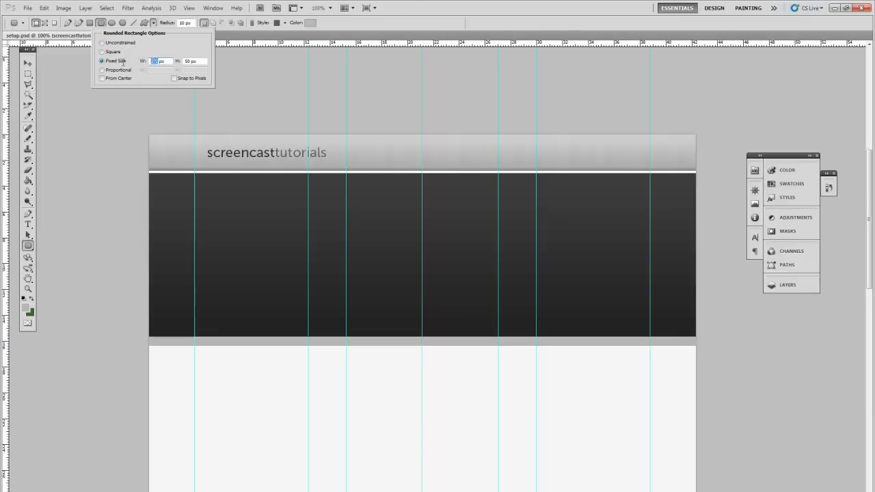
text(1000)
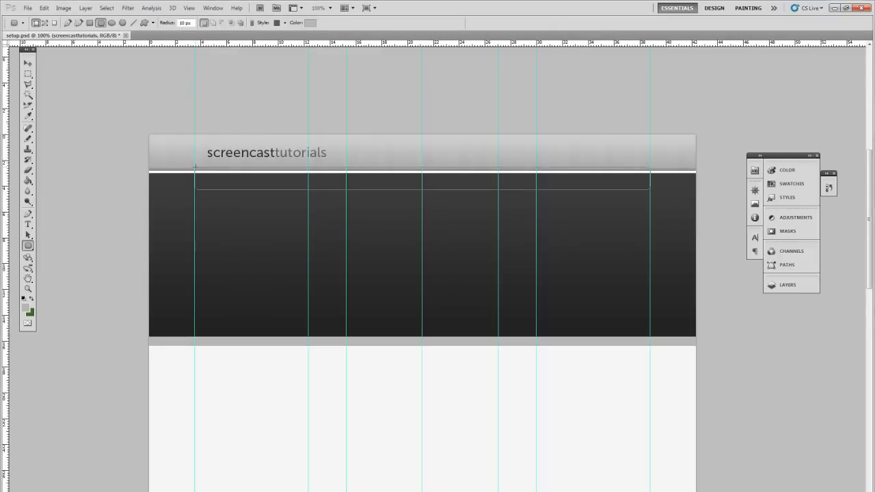
drag(195, 167, 651, 190)
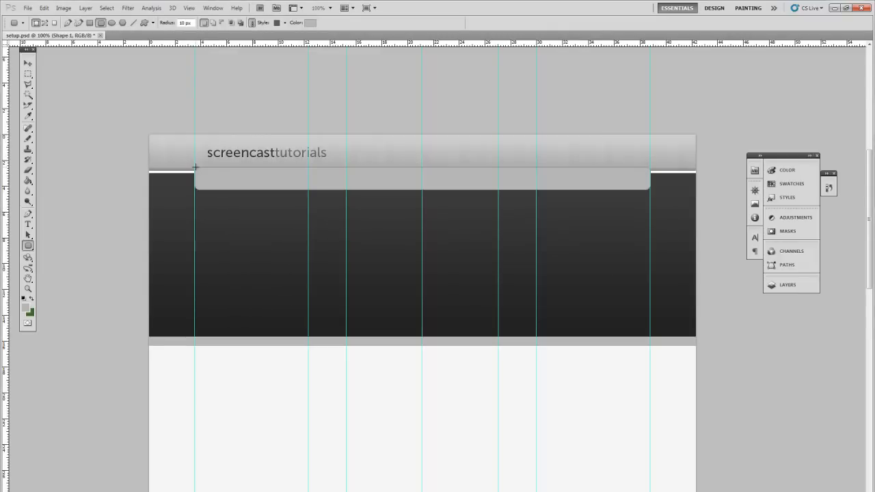
click(85, 8)
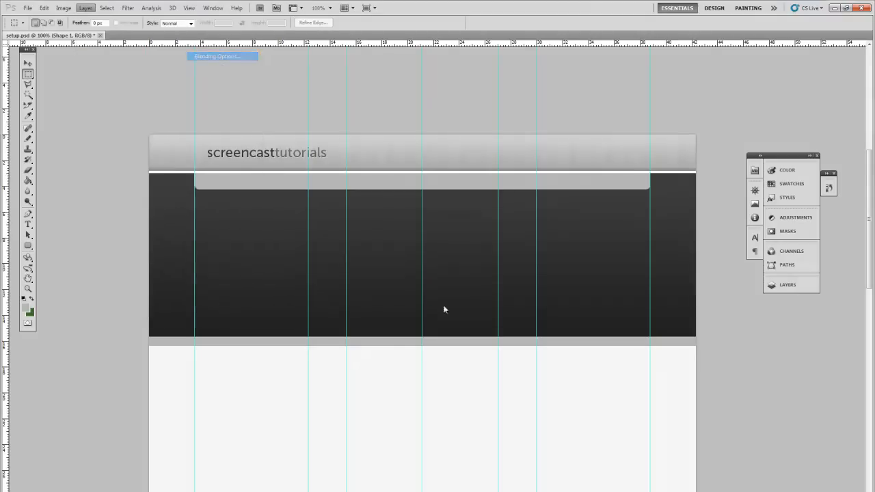
Step: Give the Shape 1 bar a light preset Gradient Overlay layer style
click(222, 56)
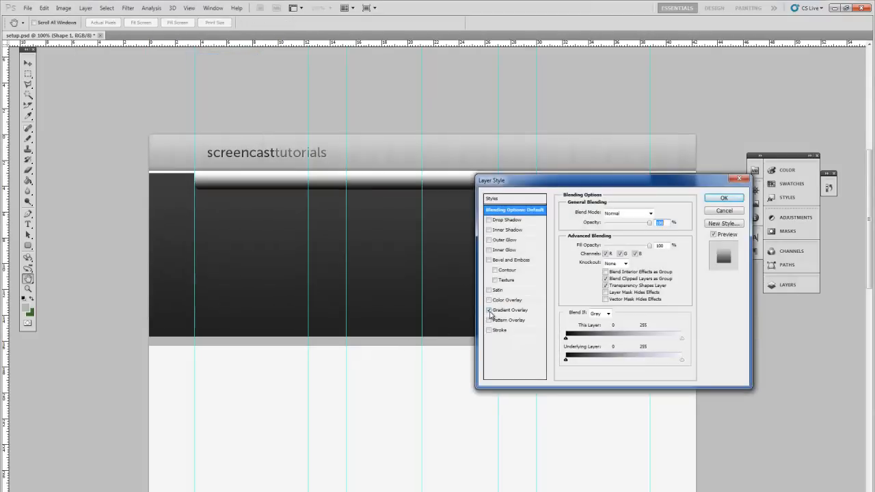
click(509, 309)
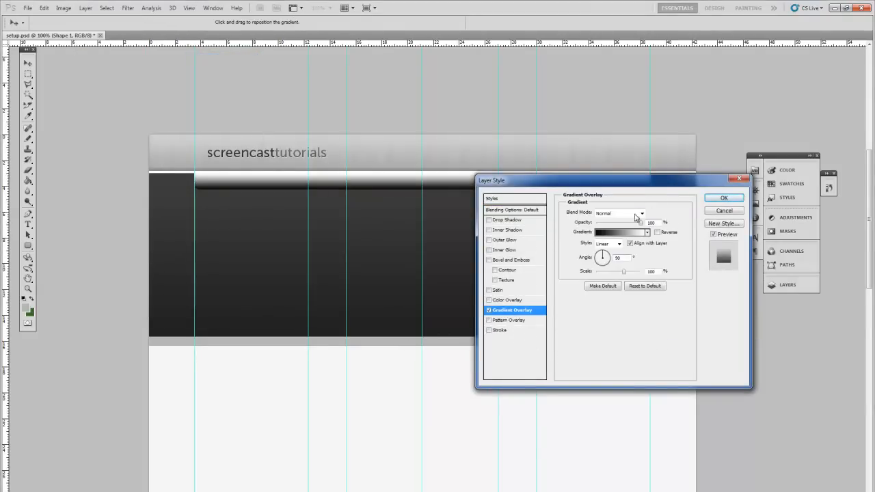
click(646, 233)
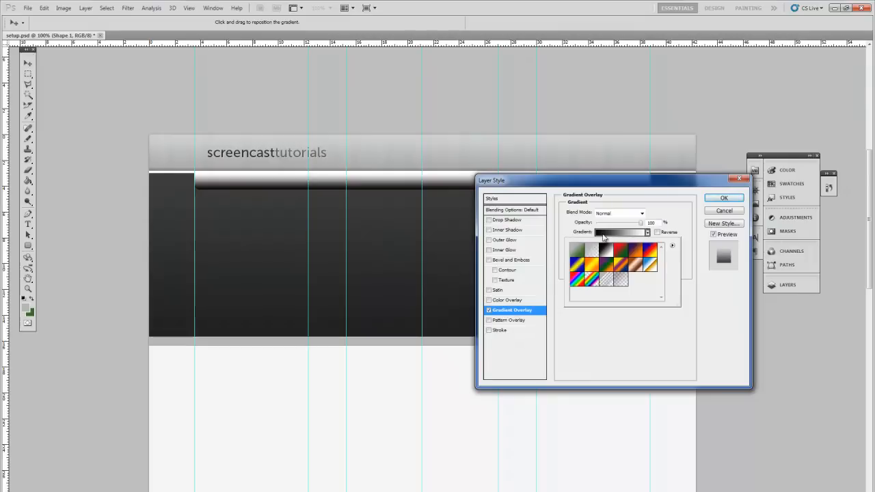
click(618, 233)
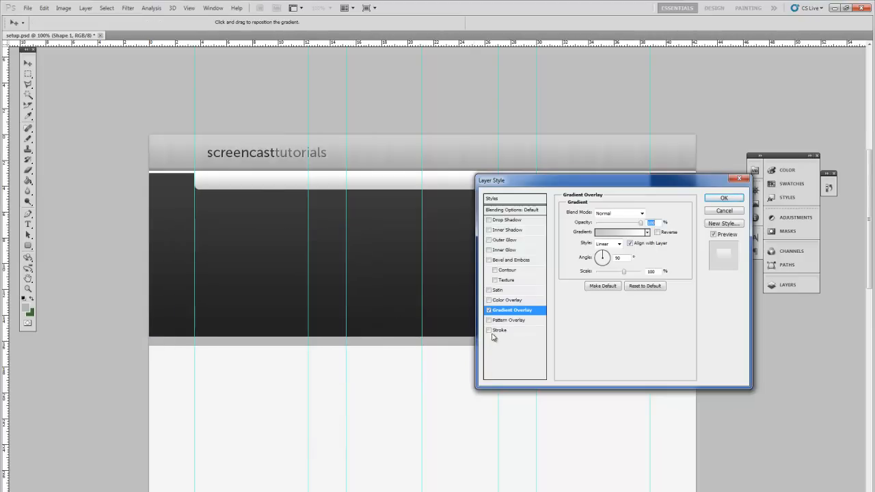
Step: Add a 1 px inside white stroke to the bar
click(489, 329)
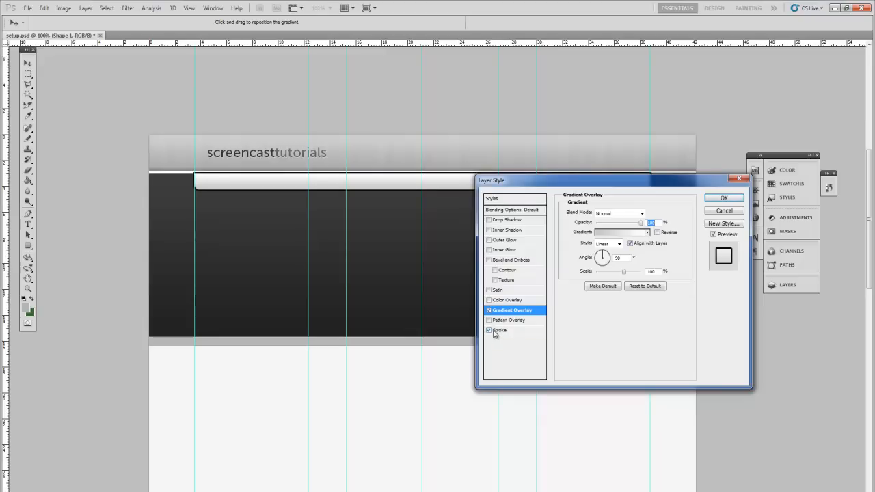
mouse_move(499, 333)
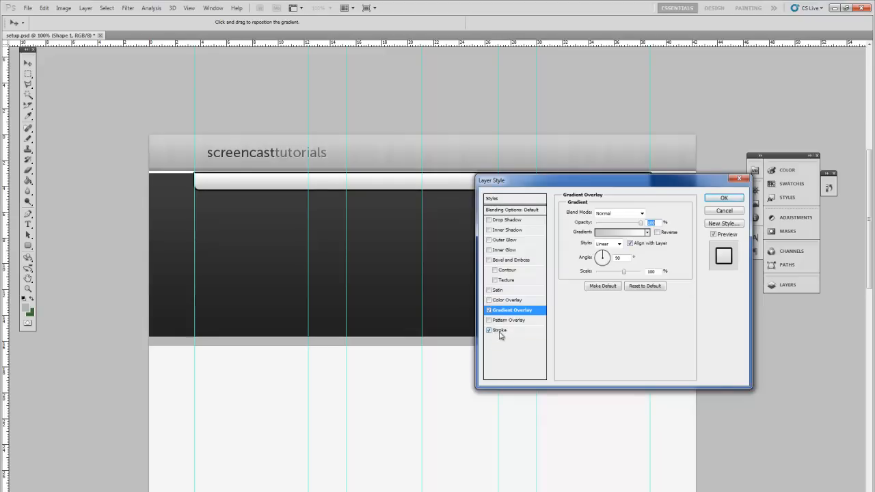
click(500, 329)
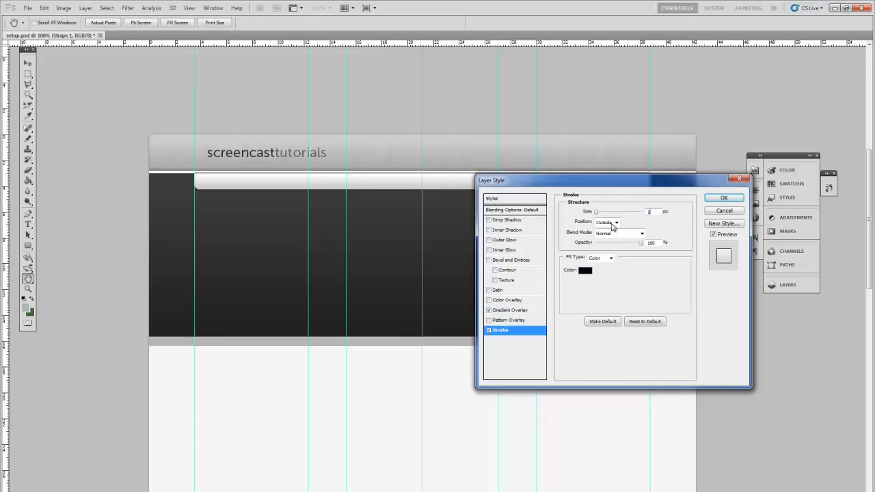
click(607, 222)
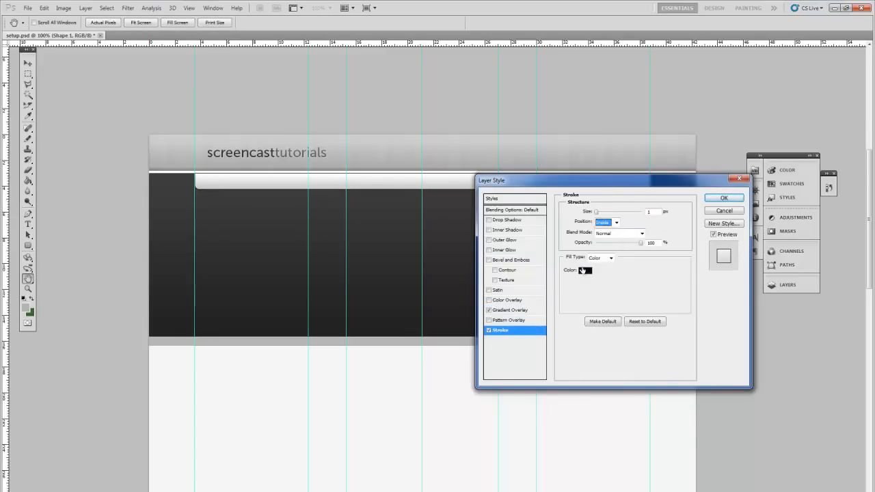
click(585, 271)
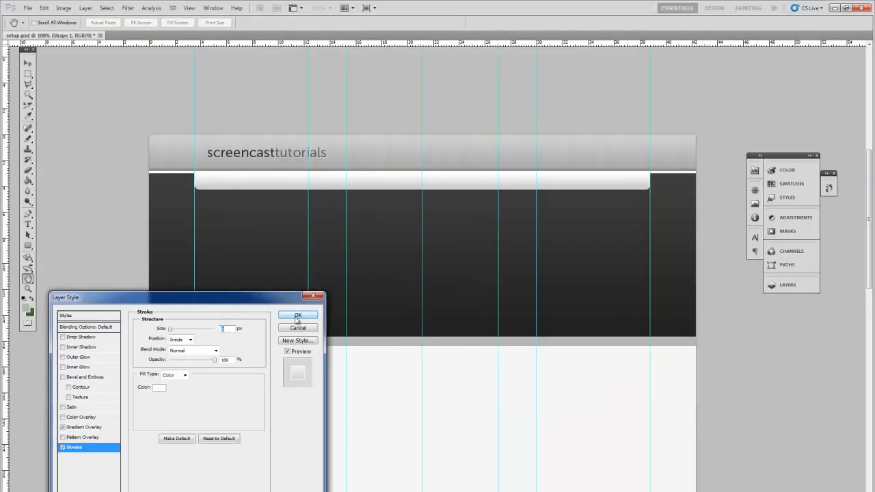
Step: Apply the bar style and type the links Home, Tutorials, Navigation, Photoshop on the bar
click(298, 315)
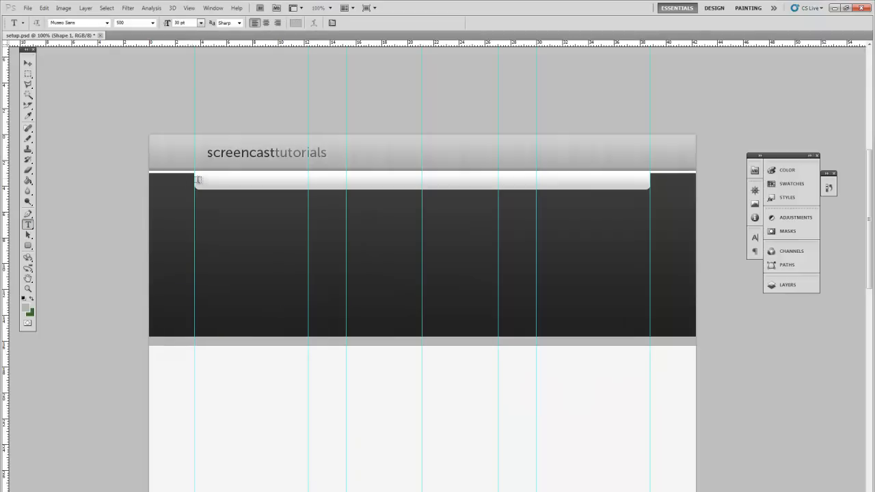
click(198, 180)
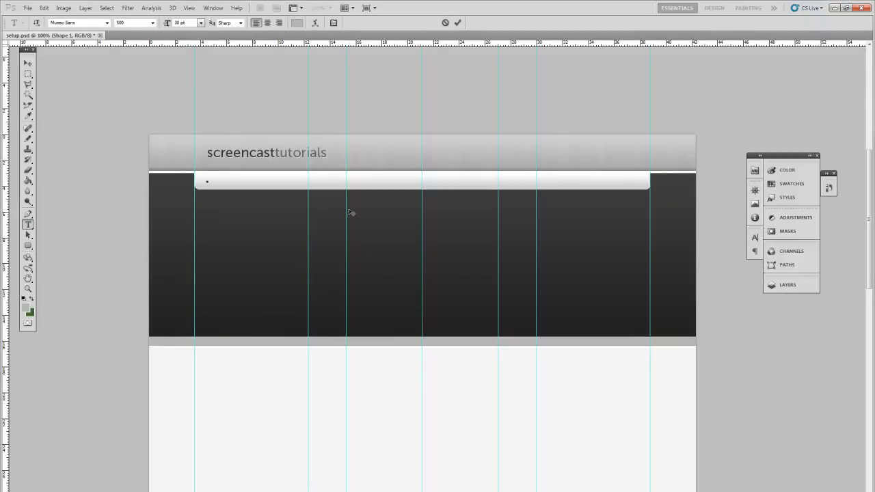
text(Home  Tuto)
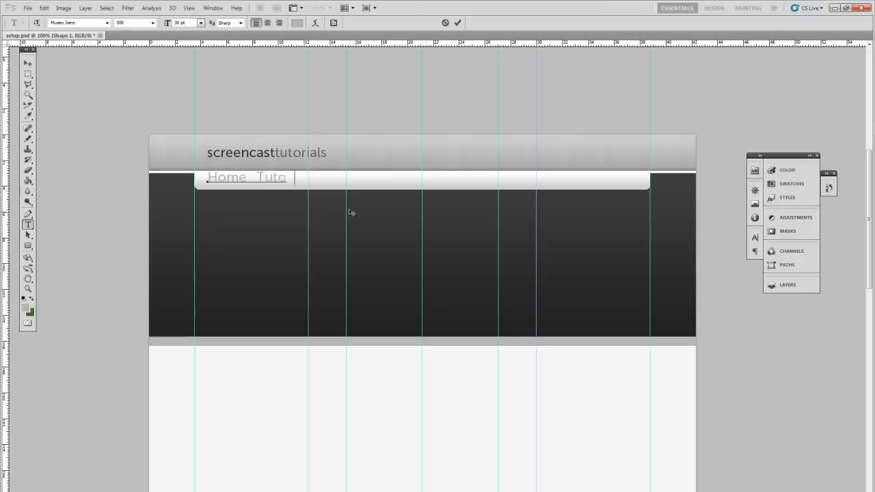
text(rials)
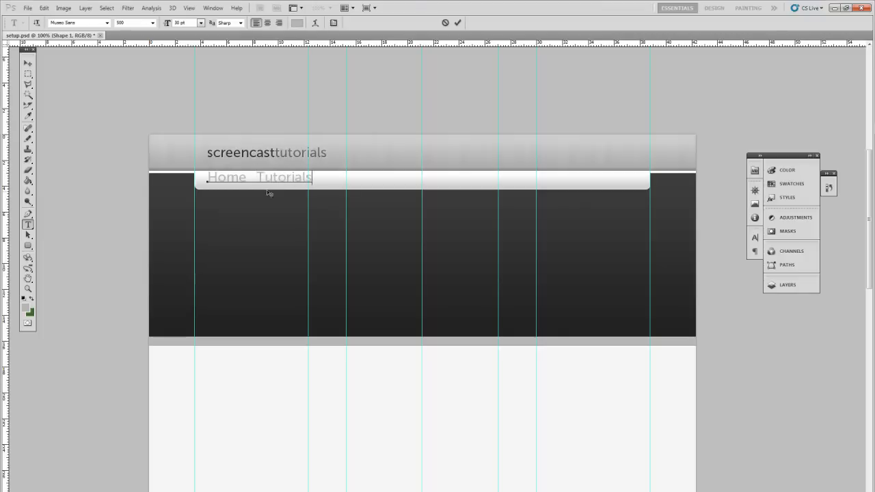
text(N)
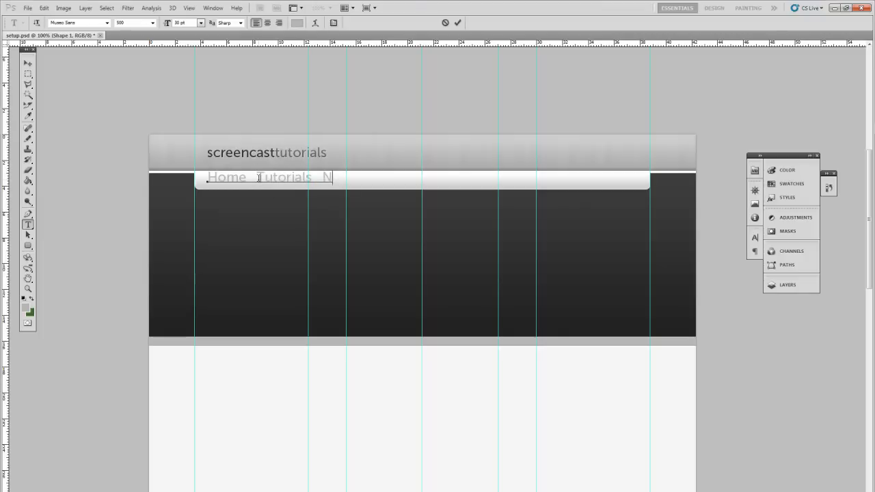
text(avigation)
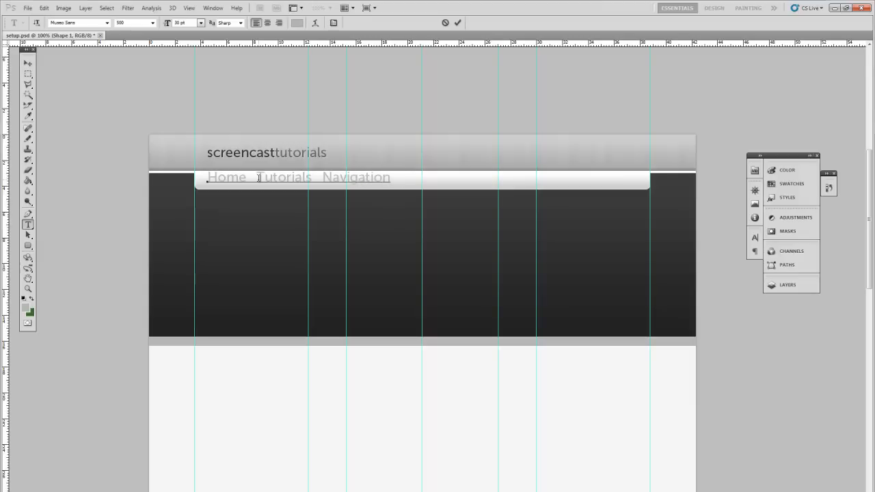
text(P)
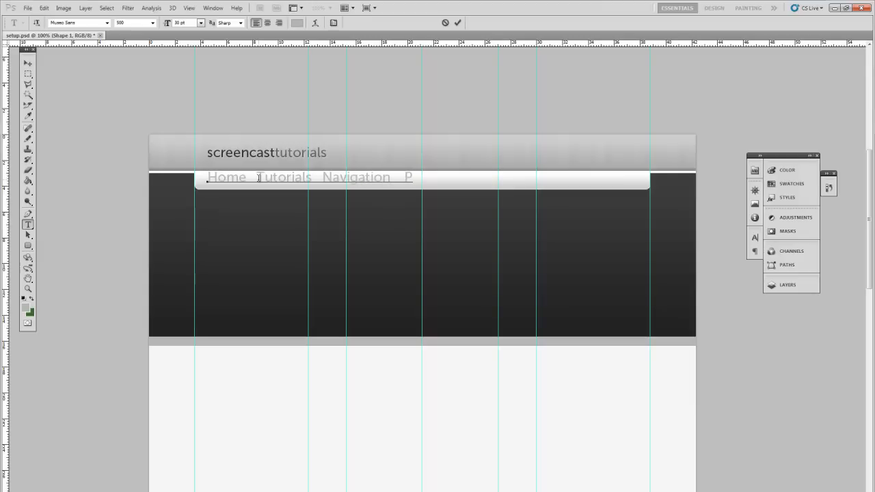
text(hotos)
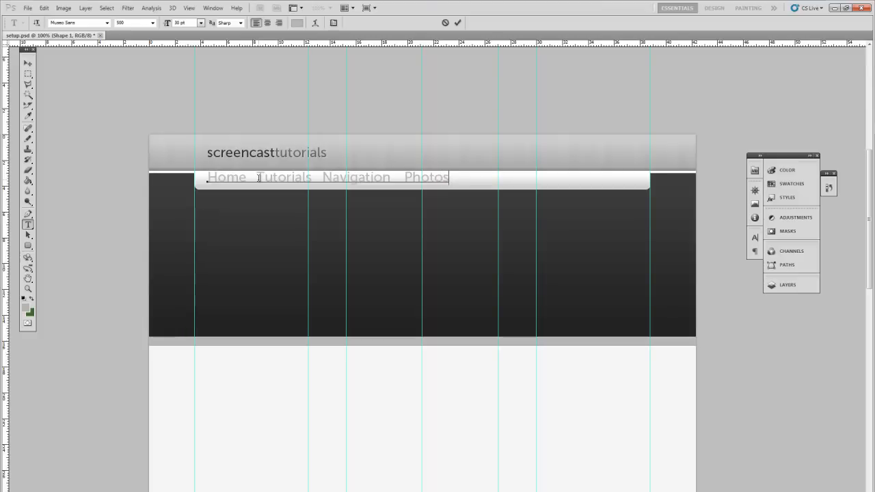
text(shop)
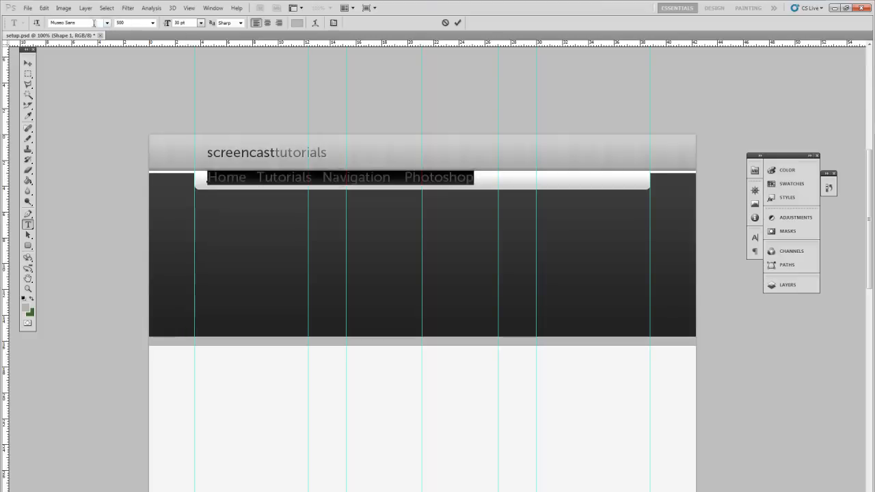
Step: Set the link text to Arial at a smaller point size and commit it
click(77, 21)
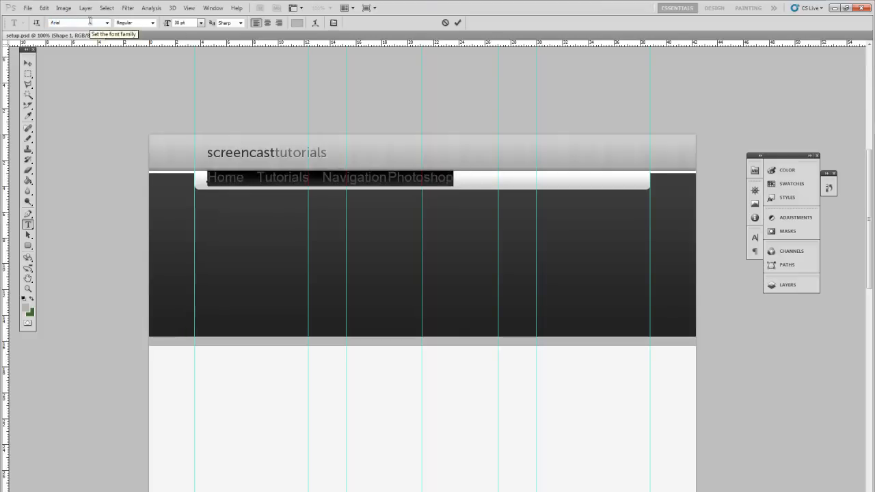
click(199, 22)
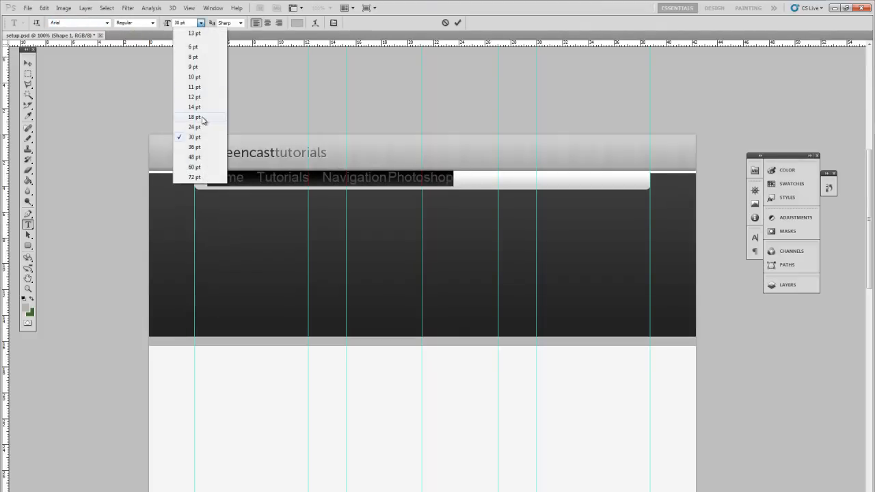
click(194, 117)
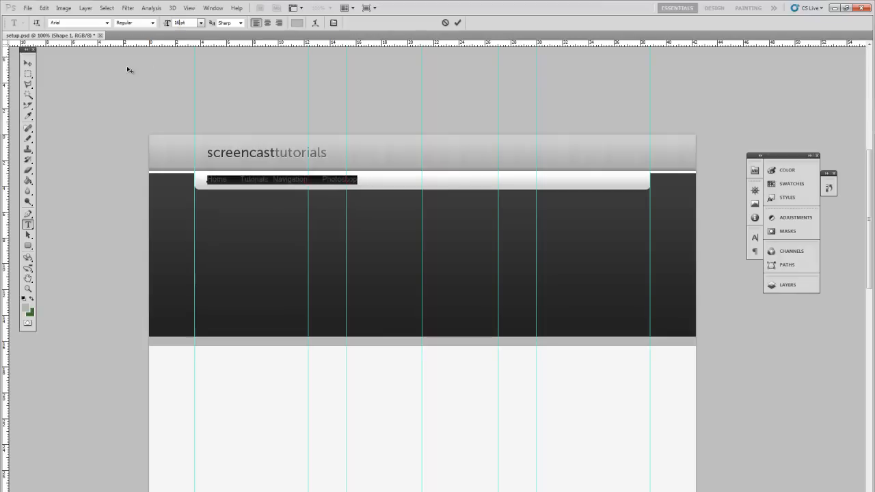
click(28, 63)
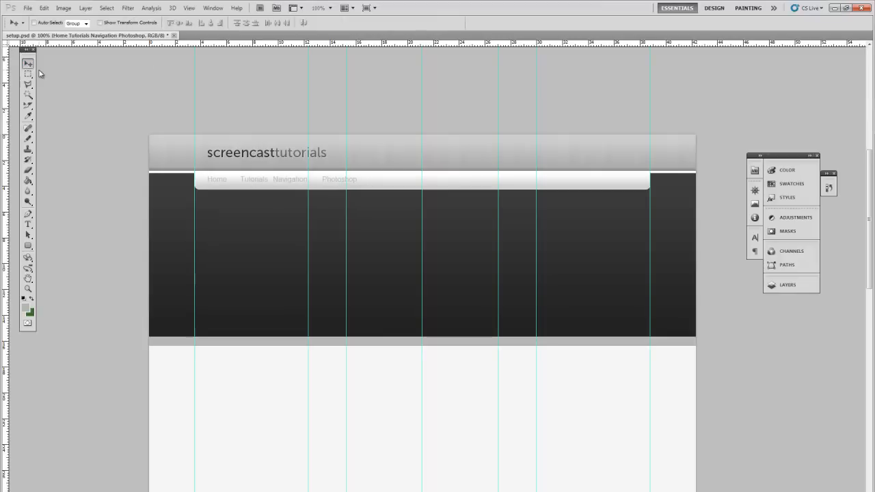
Step: Recolour the nav links dark grey and bold, then bring up their Drop Shadow settings
click(29, 224)
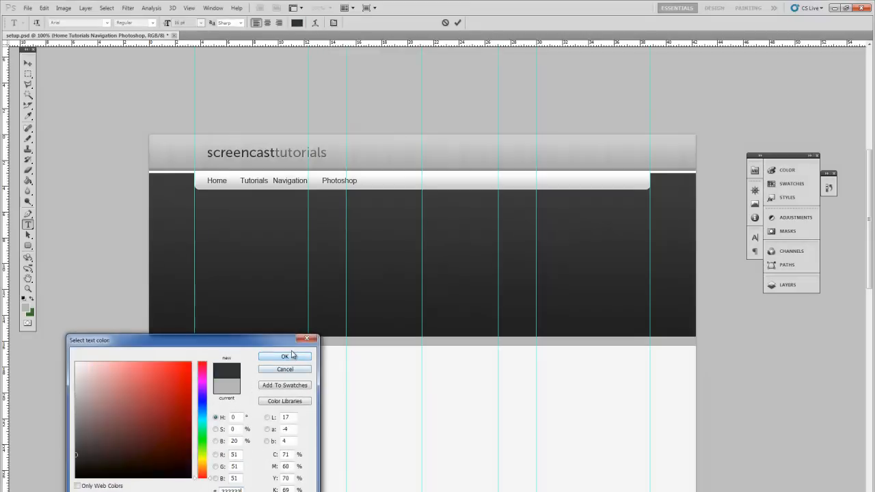
click(284, 355)
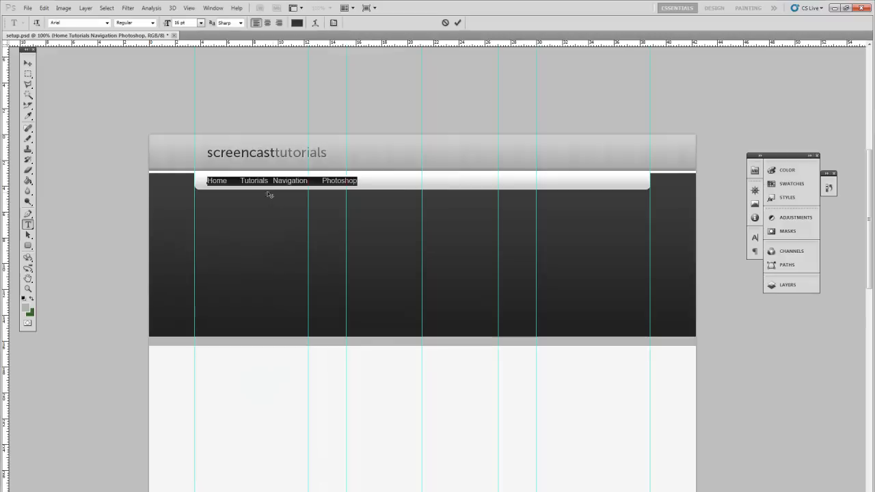
click(152, 21)
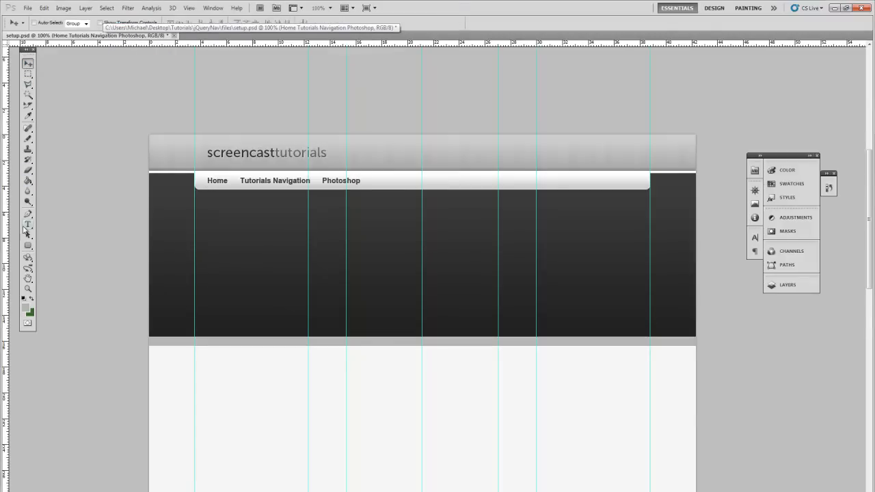
click(27, 224)
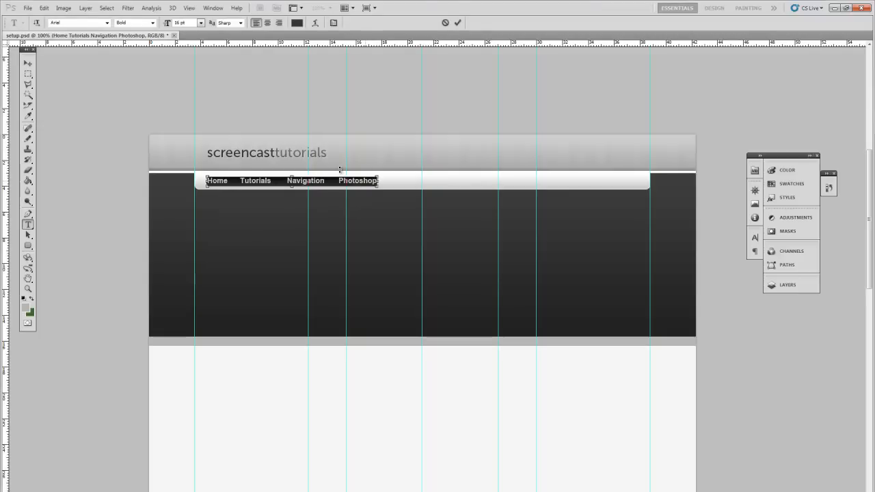
click(84, 8)
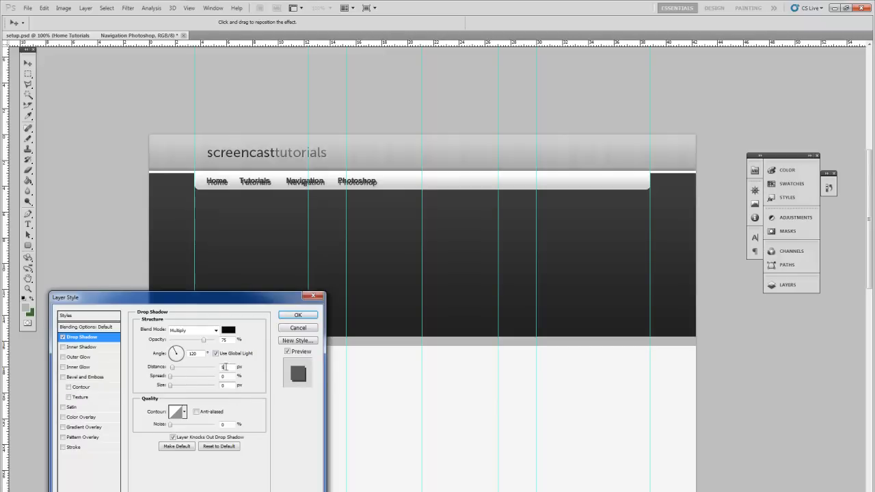
Step: Set the links' drop shadow to Normal blend with a white colour and apply it
click(194, 329)
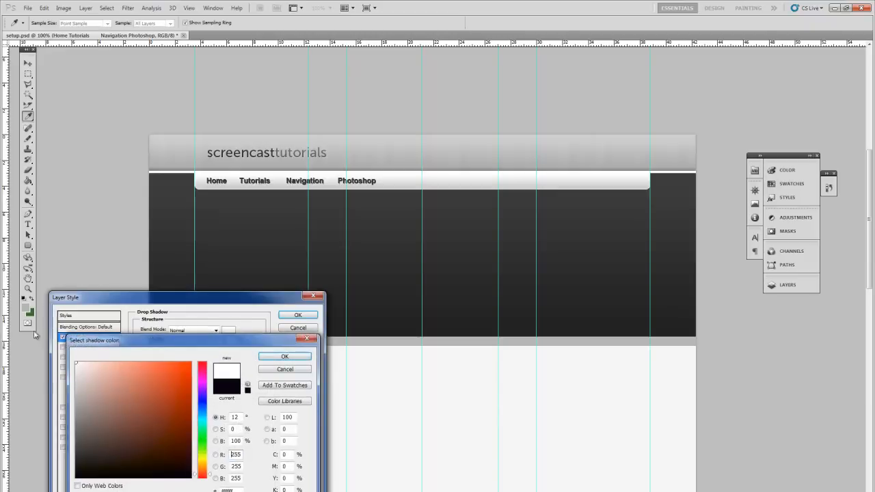
click(285, 355)
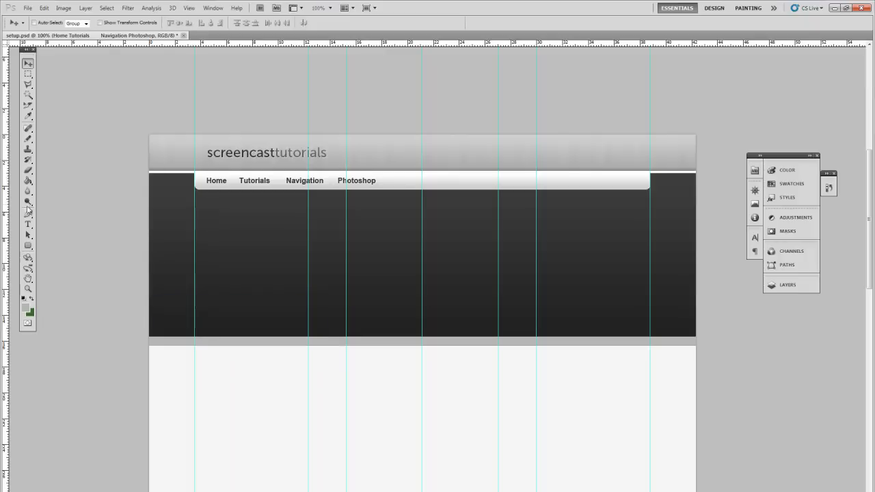
click(84, 8)
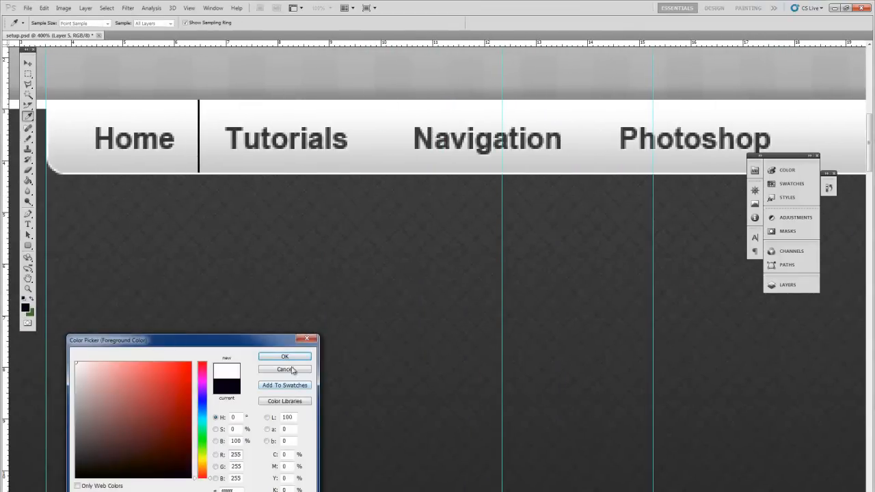
Step: Confirm the divider's foreground colour and zoom back out to the full layout
click(284, 369)
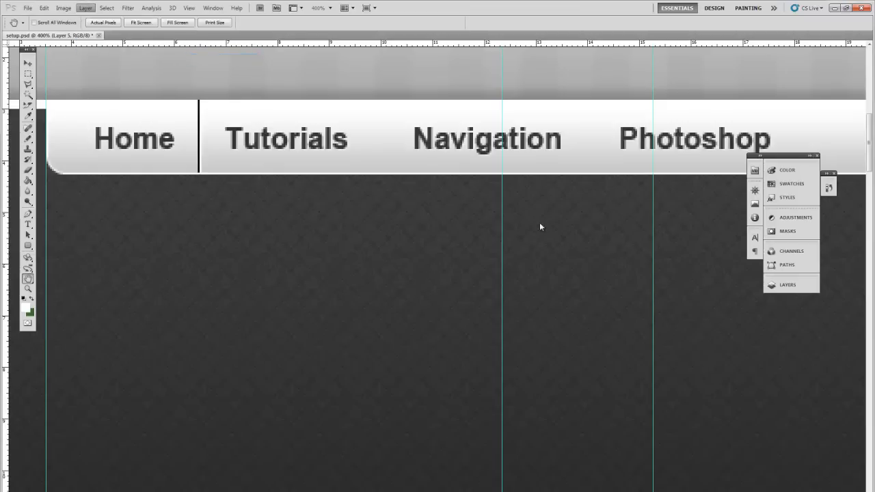
click(224, 329)
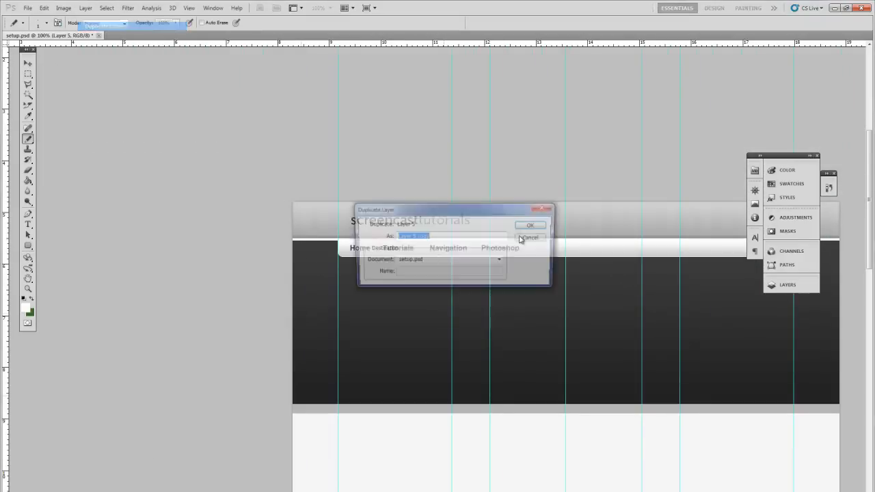
Step: Duplicate the divider line layer twice so dividers separate all four links
click(530, 224)
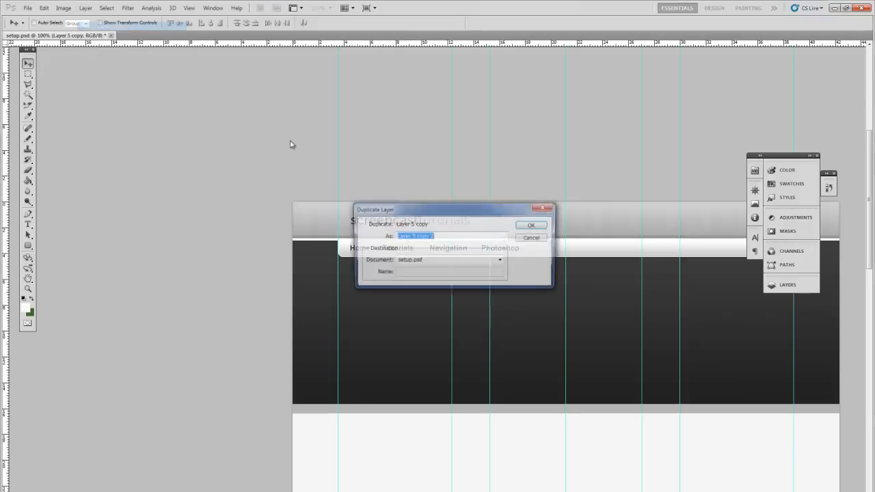
click(530, 224)
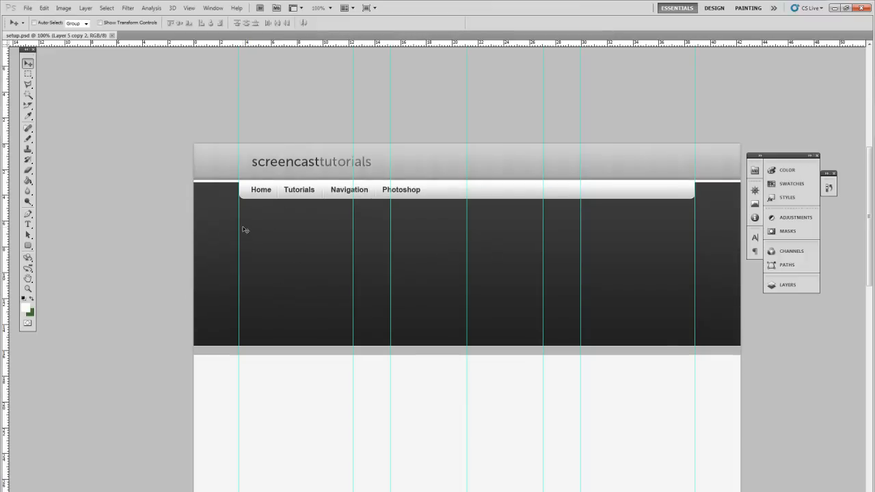
mouse_move(672, 168)
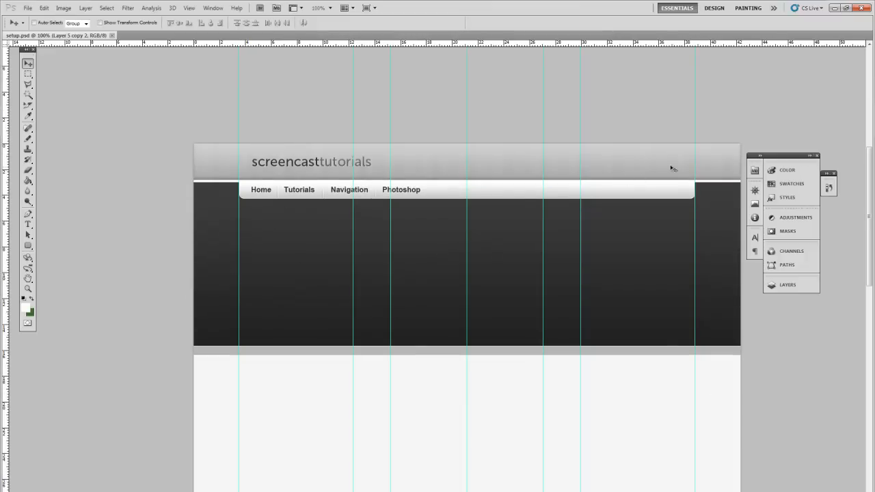
mouse_move(551, 320)
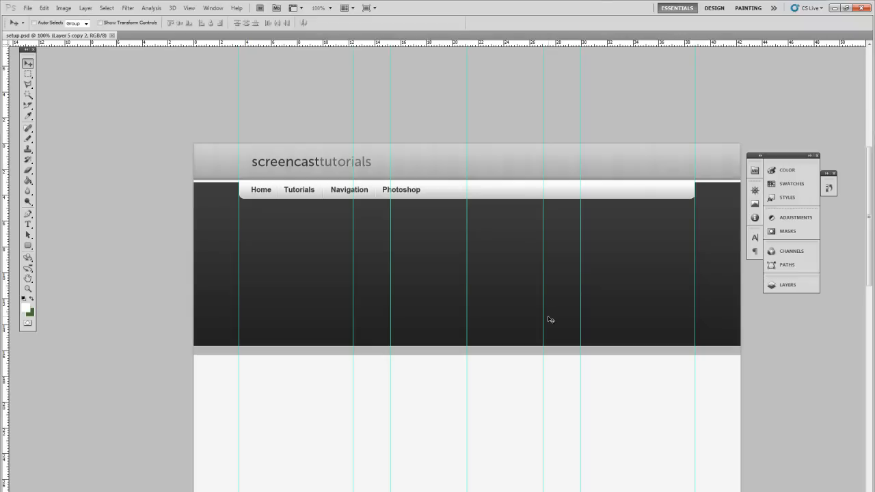
mouse_move(432, 273)
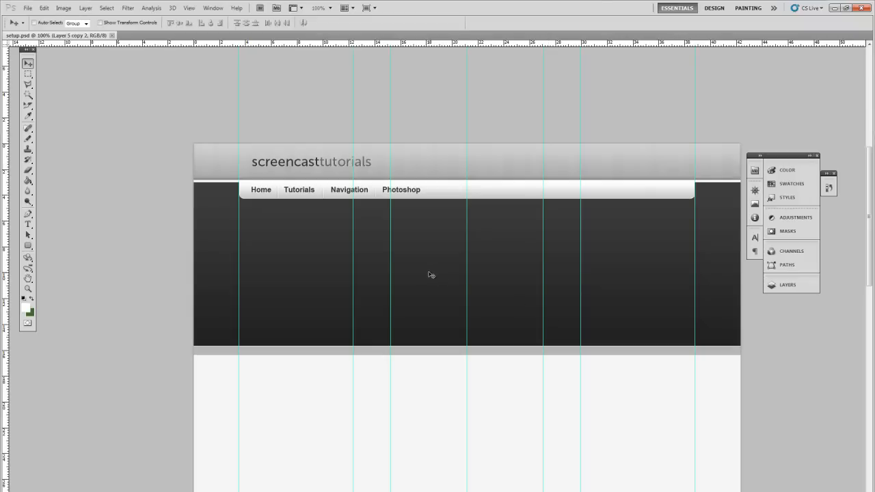
mouse_move(389, 264)
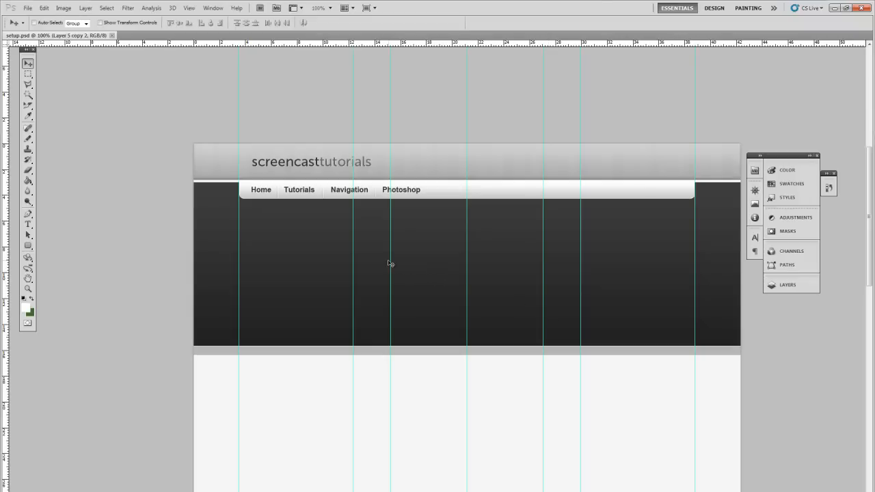
mouse_move(377, 229)
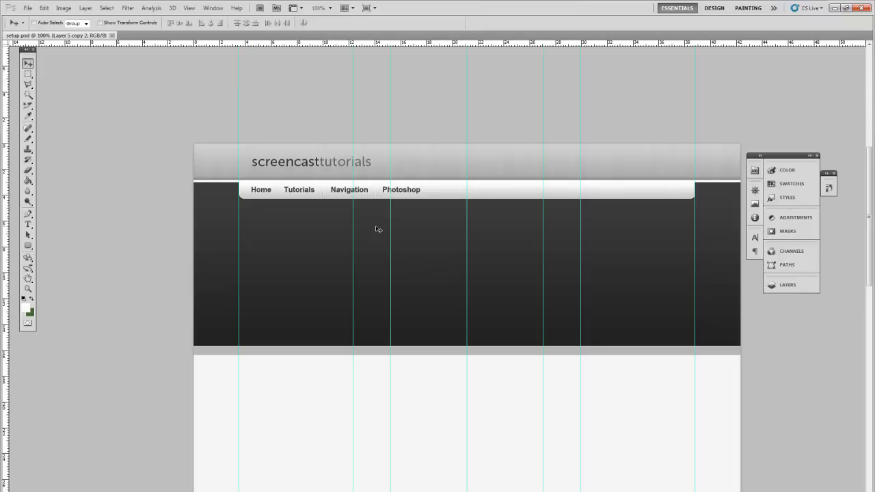